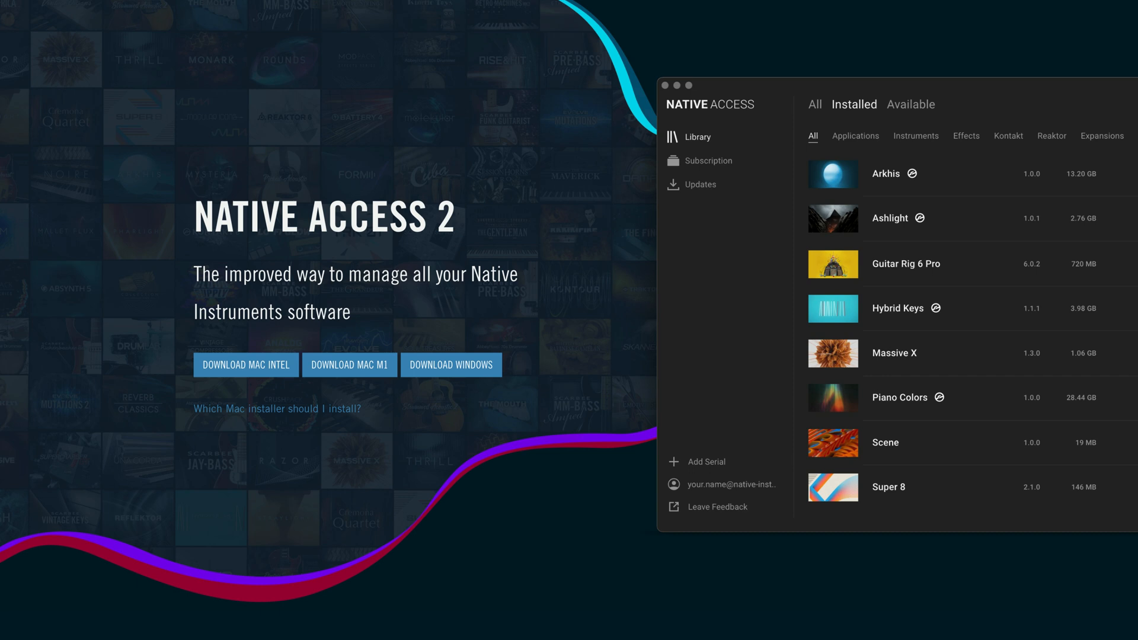
Step: Download the Native Access 2 installer for Apple M1 Macs from the product page
scroll("down", 3)
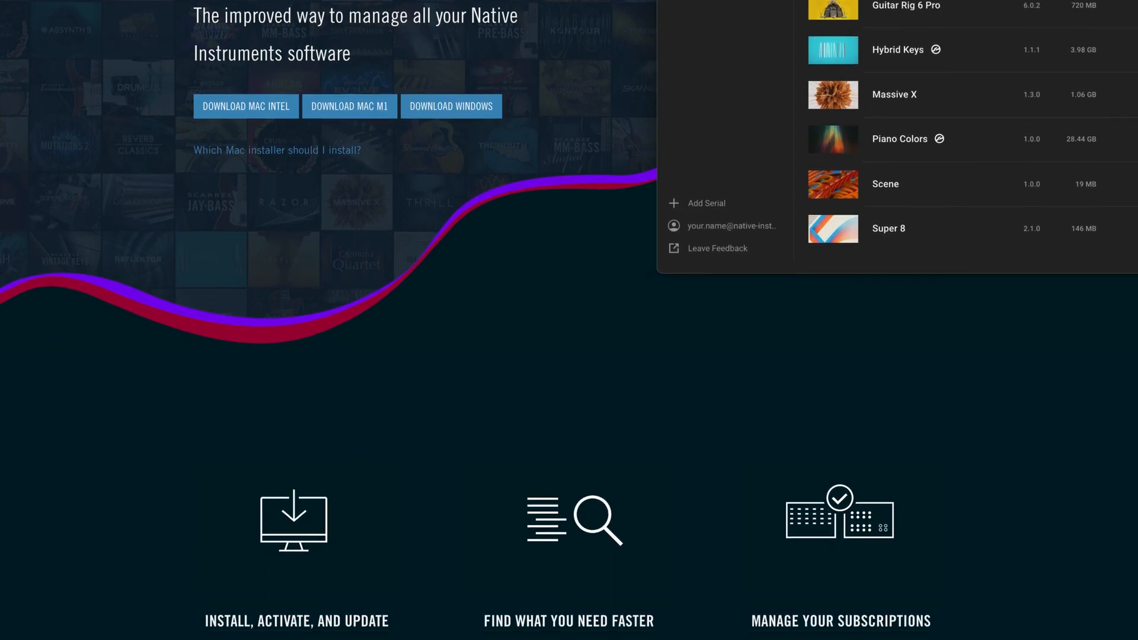
scroll("down", 3)
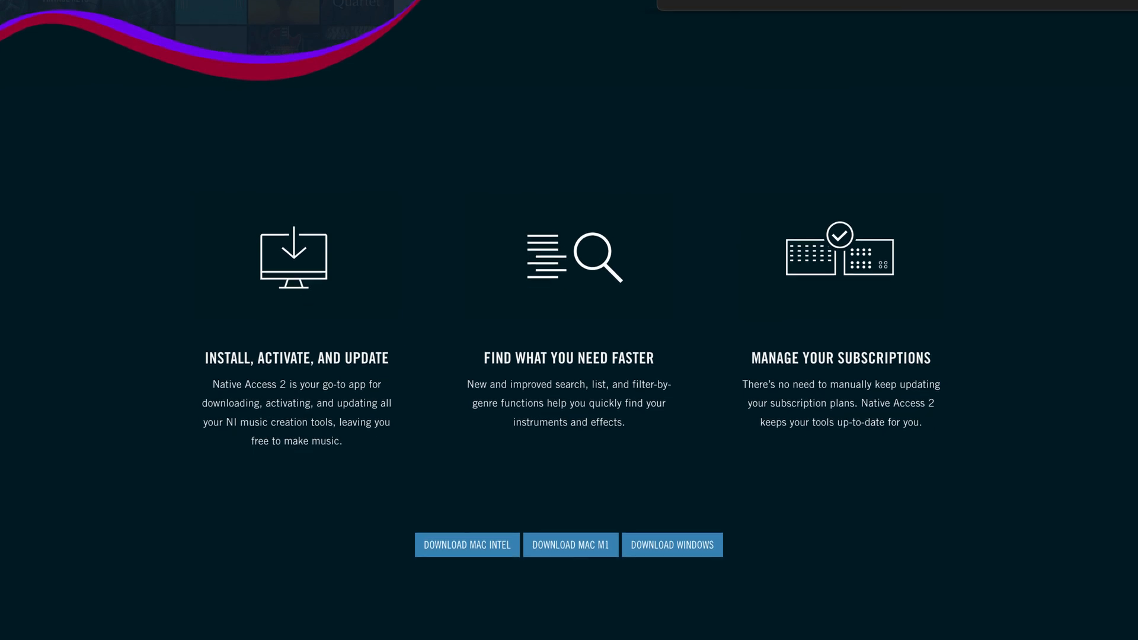
scroll("down", 3)
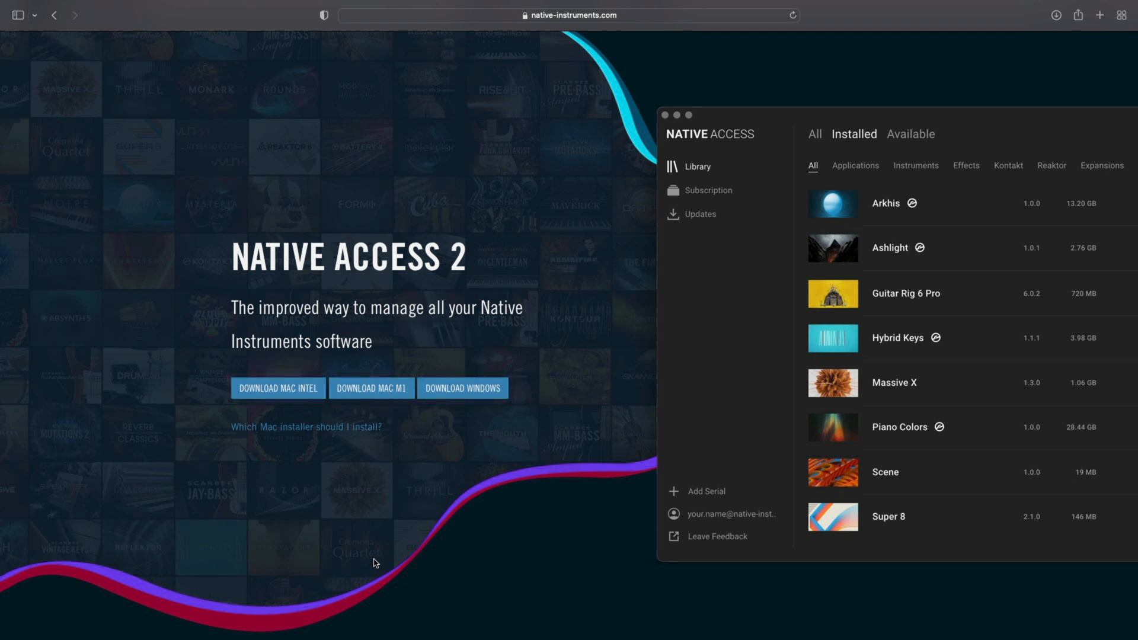
mouse_move(371, 388)
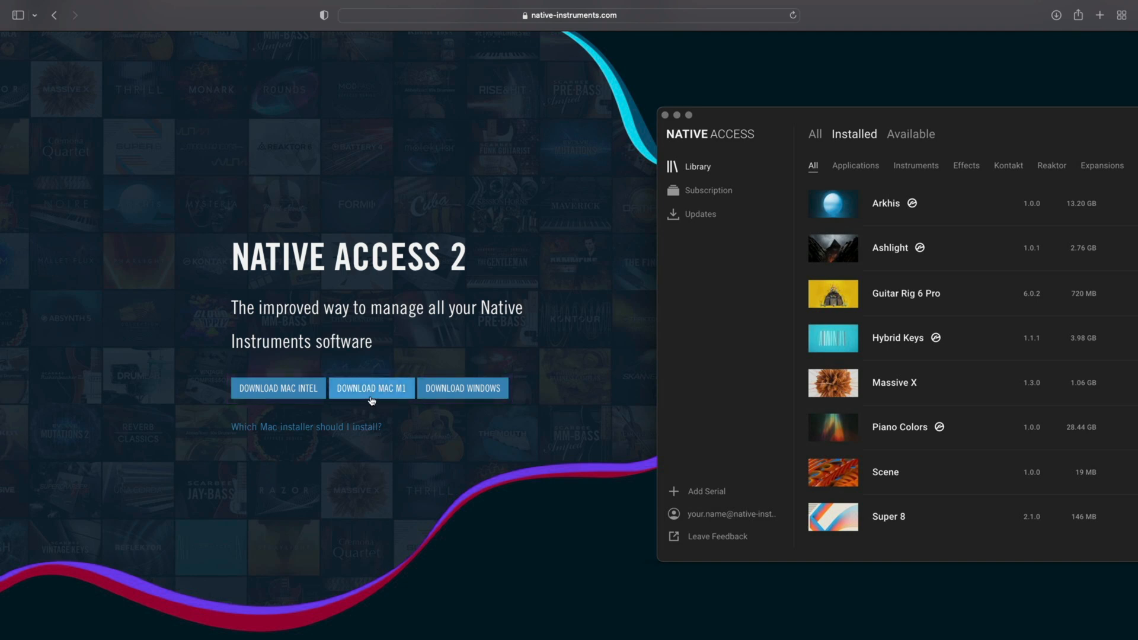
left_click(372, 387)
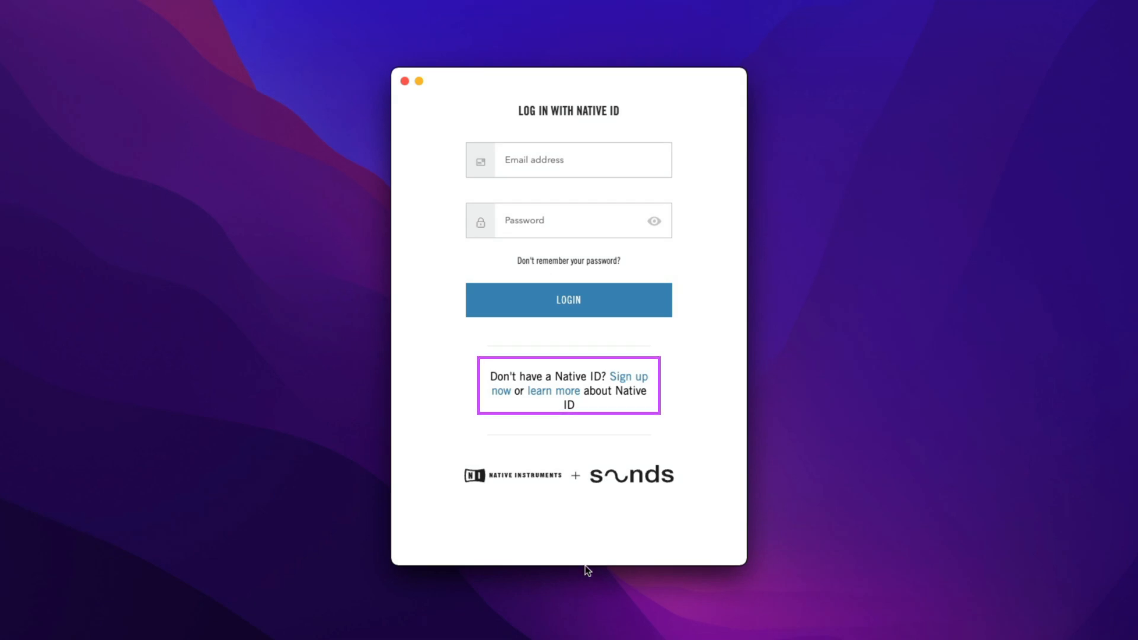
Step: View the account creation option, return to login and sign in with the existing Native ID
left_click(627, 377)
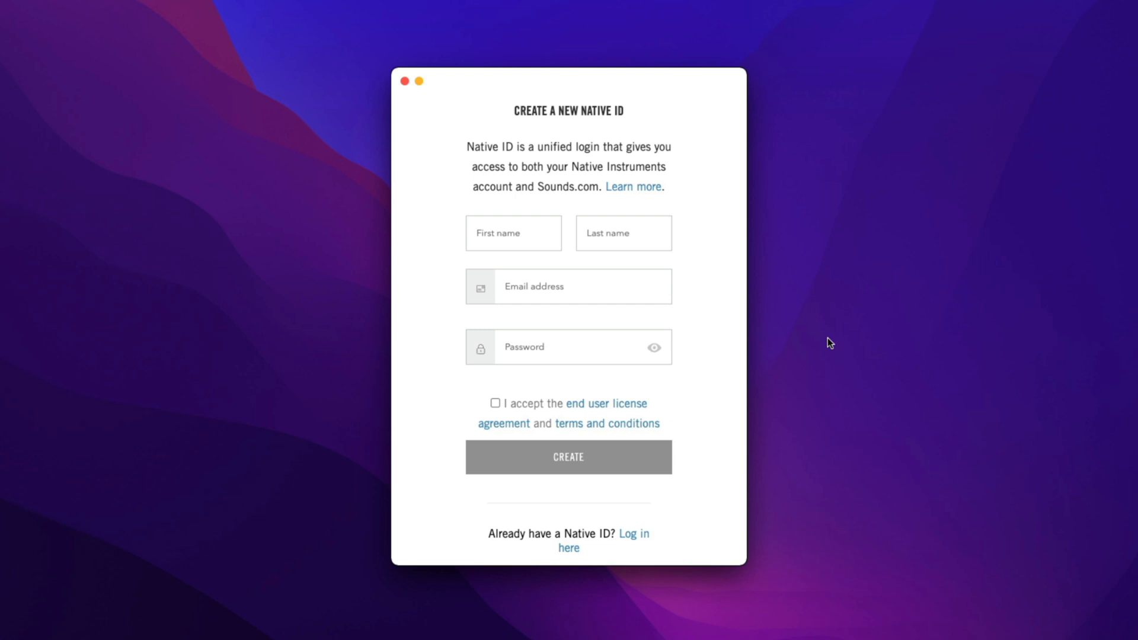
mouse_move(1069, 333)
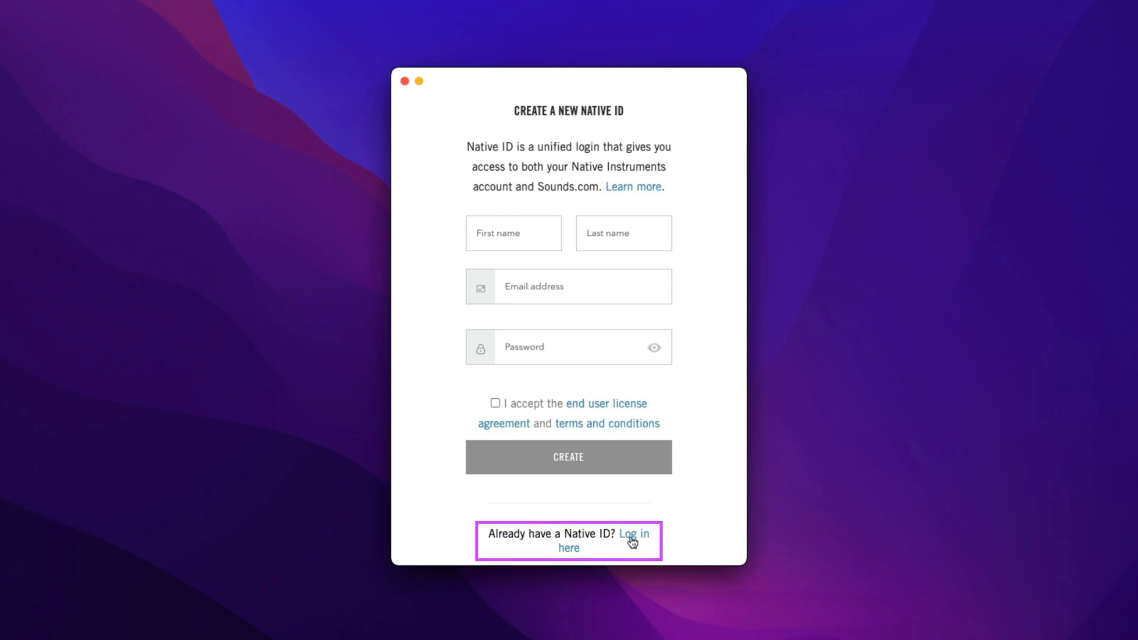
left_click(631, 542)
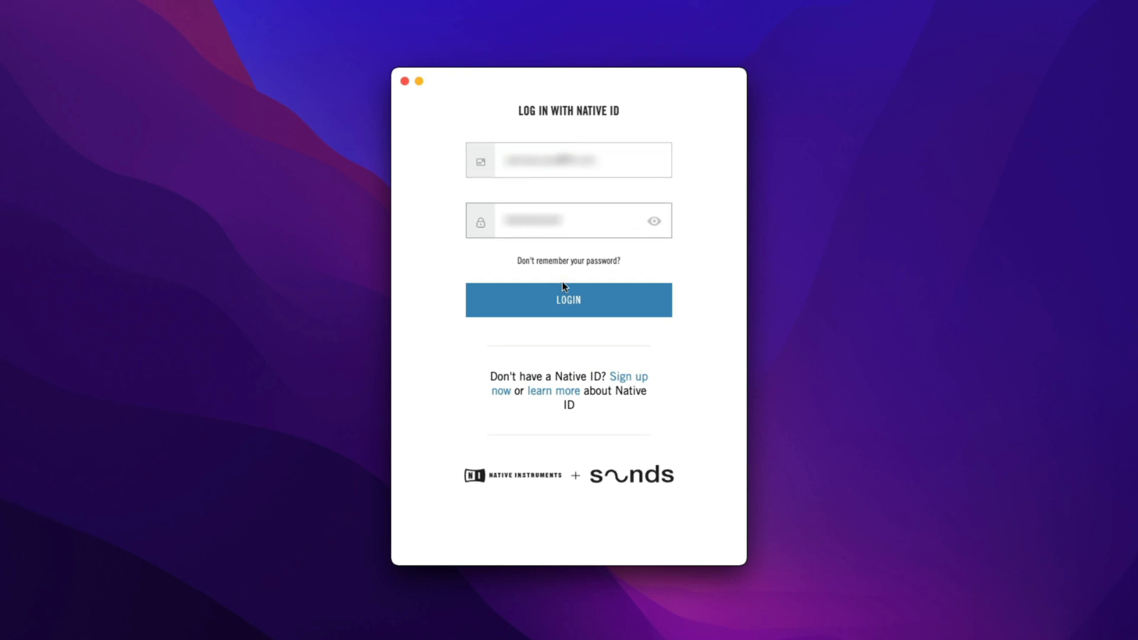
left_click(568, 299)
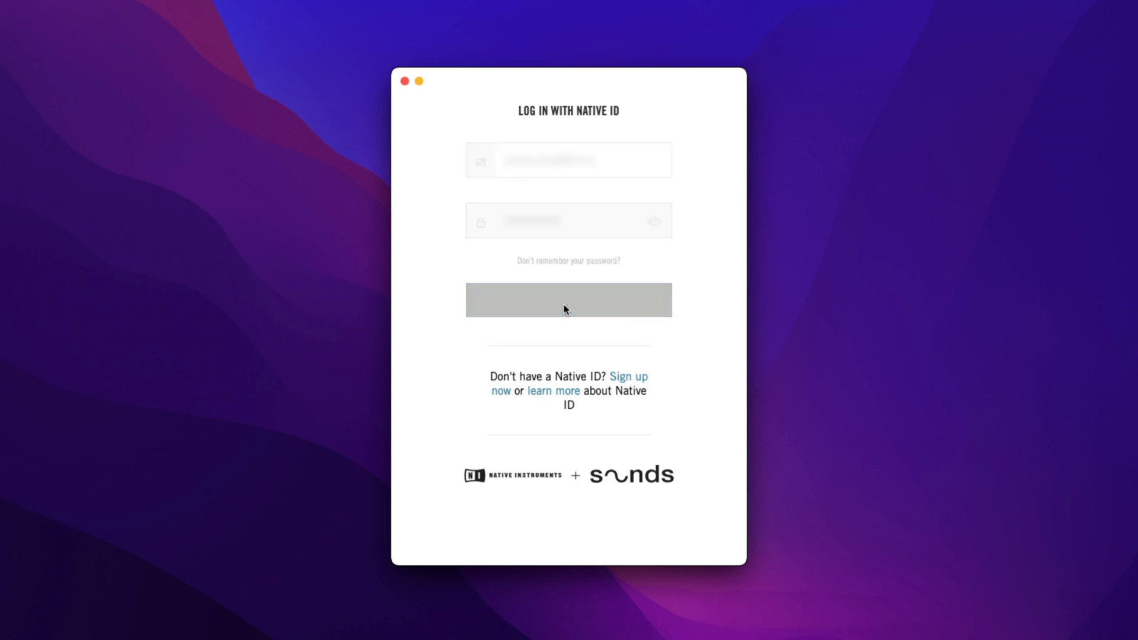
left_click(568, 300)
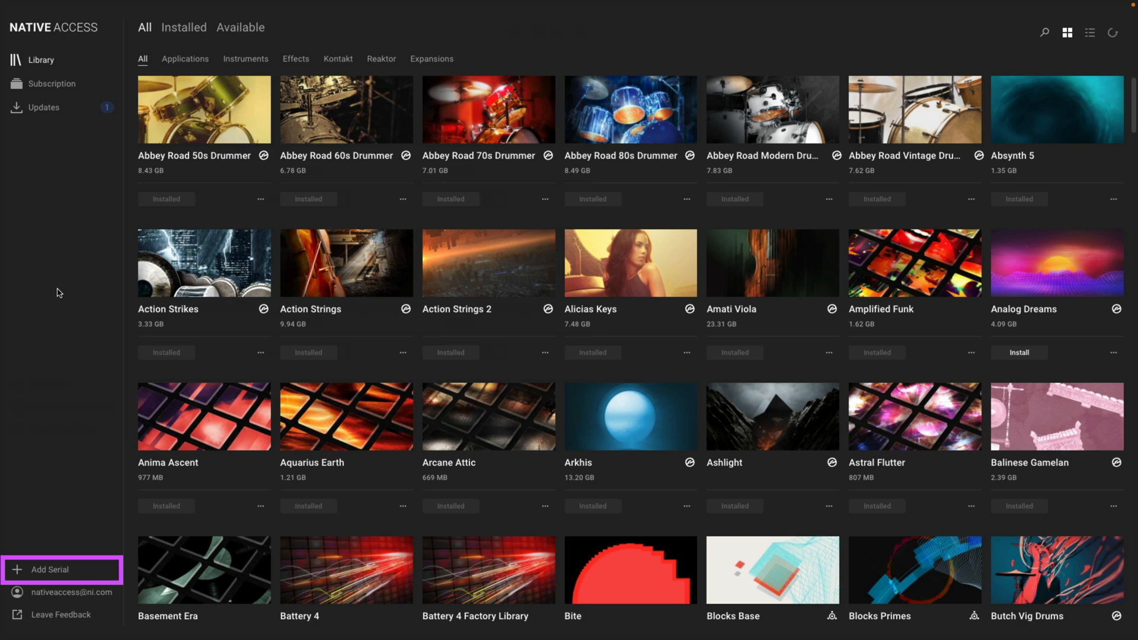
Step: Register a product serial via Add Serial and dismiss the success message
left_click(48, 571)
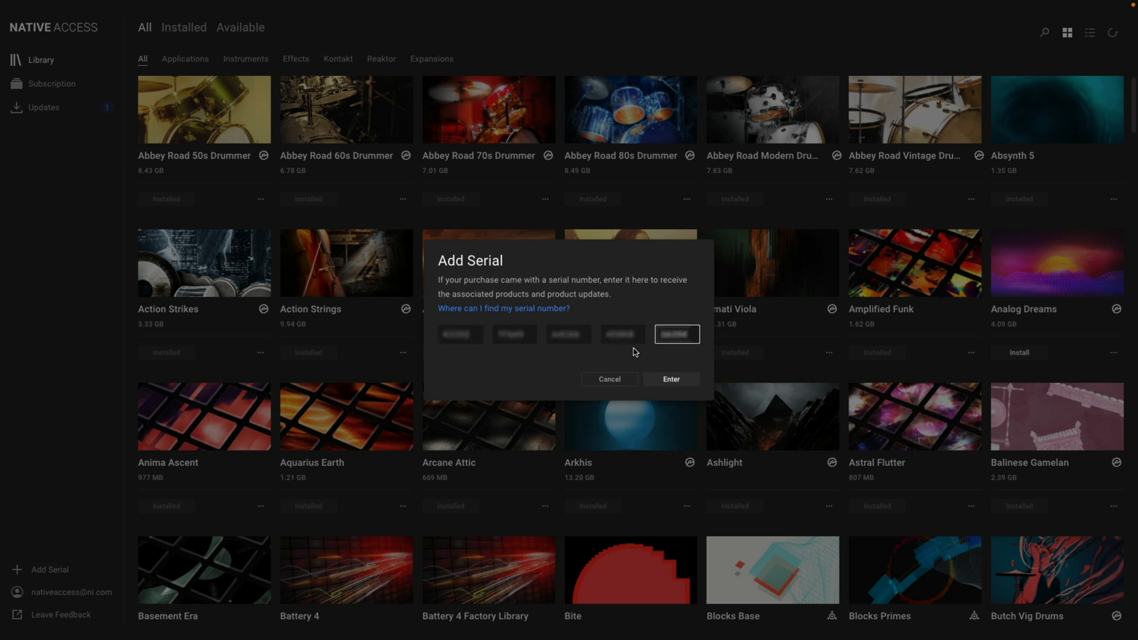
left_click(670, 379)
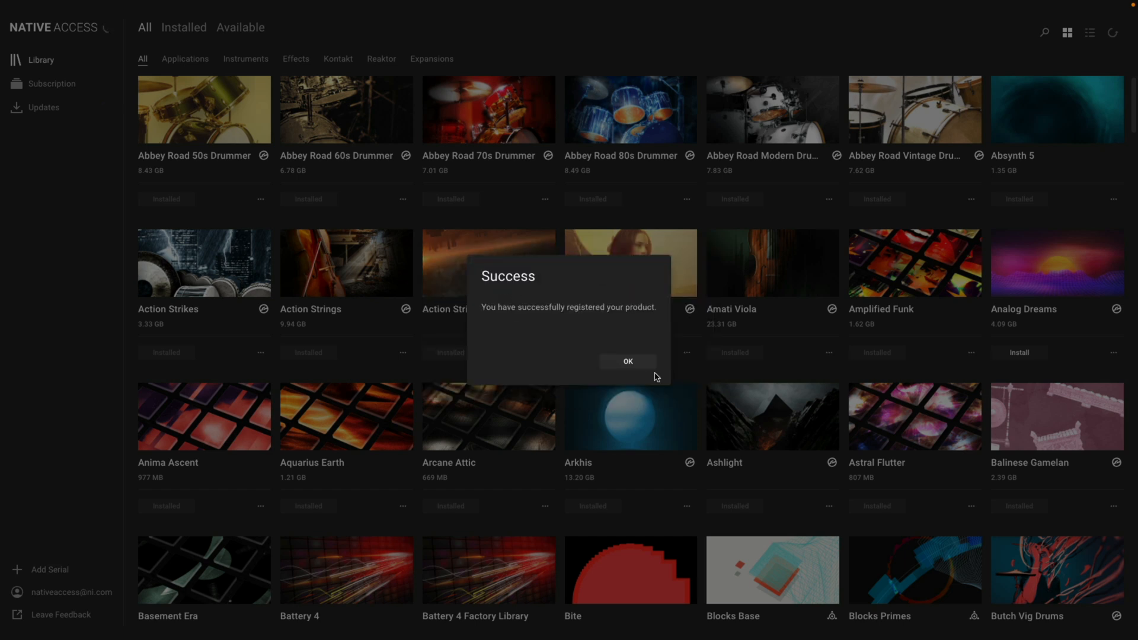
left_click(629, 362)
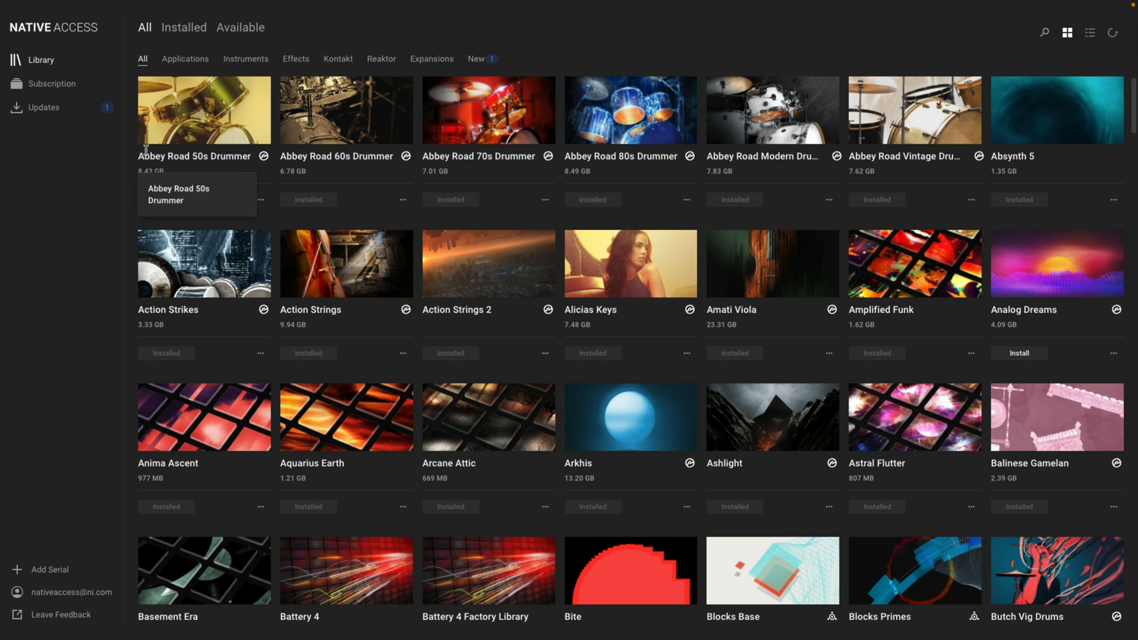
mouse_move(58, 63)
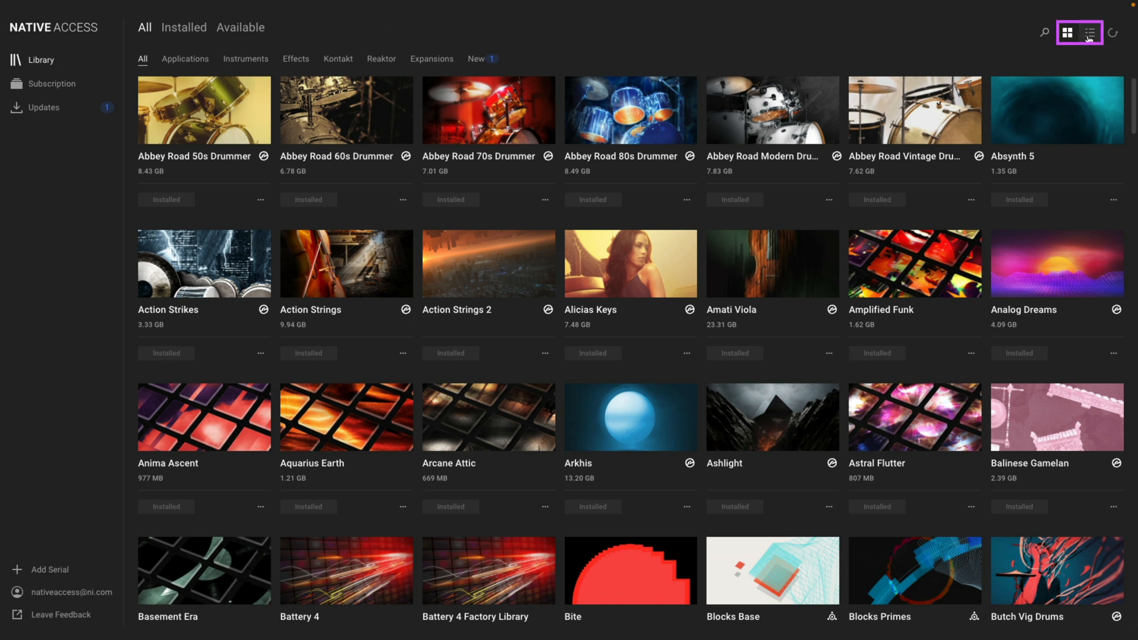
left_click(1092, 32)
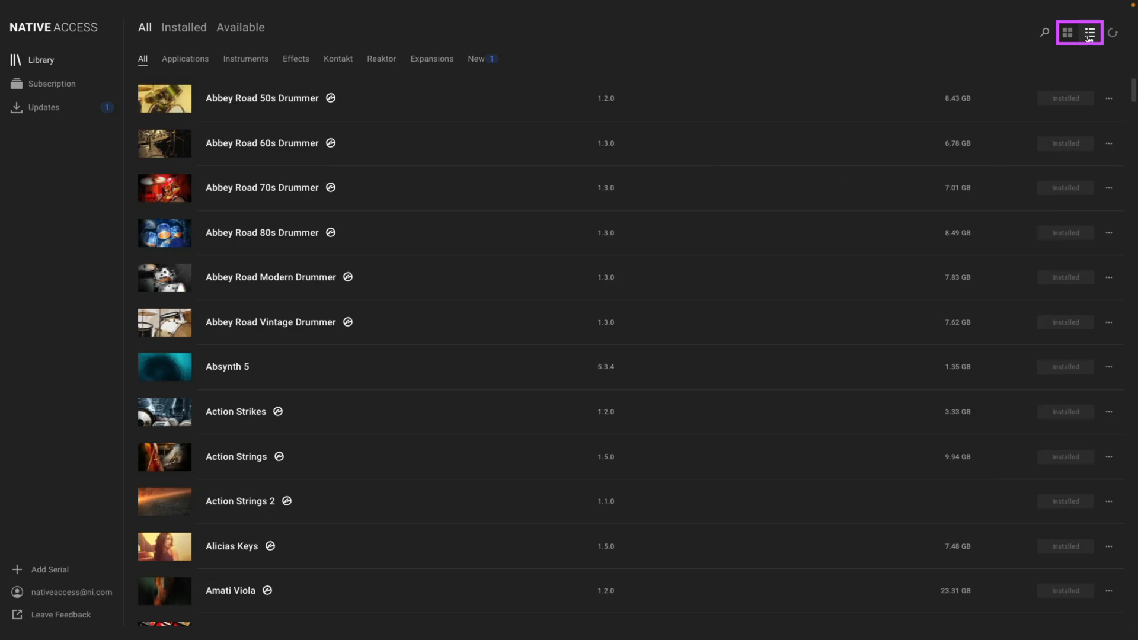
left_click(1068, 32)
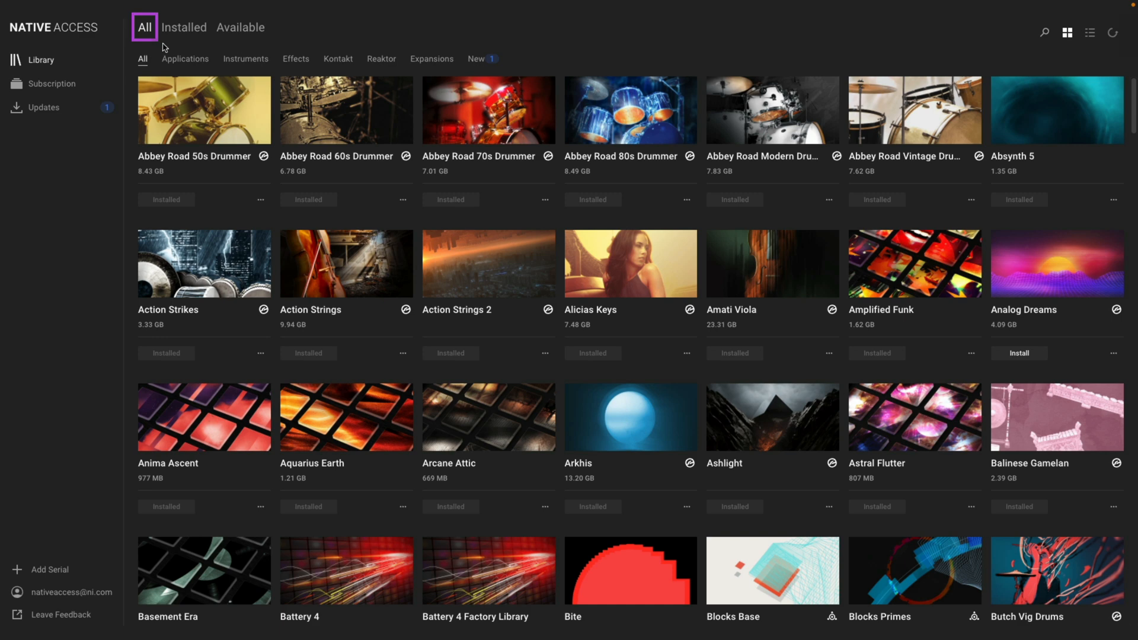
Step: Browse the library by All, Installed and Available install-status filters
left_click(184, 27)
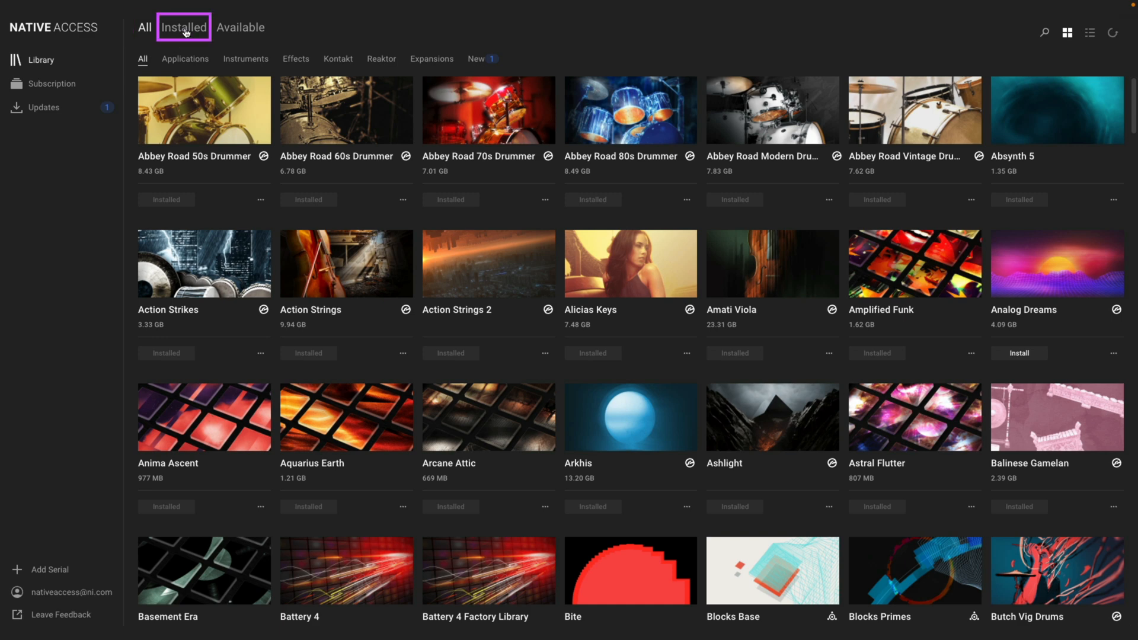
left_click(240, 28)
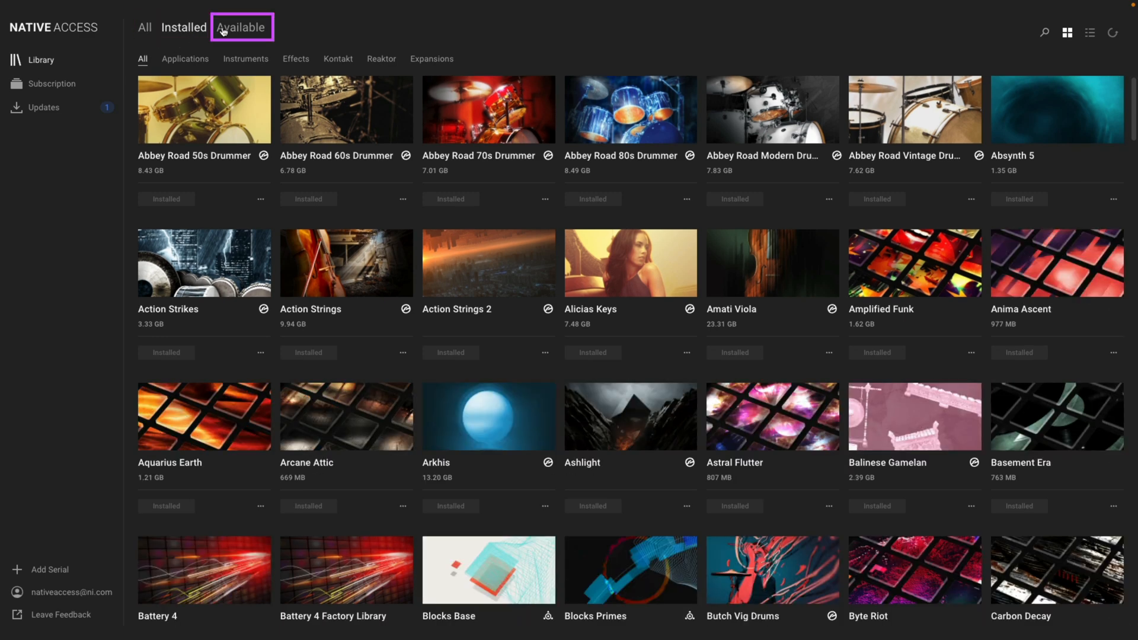
left_click(241, 27)
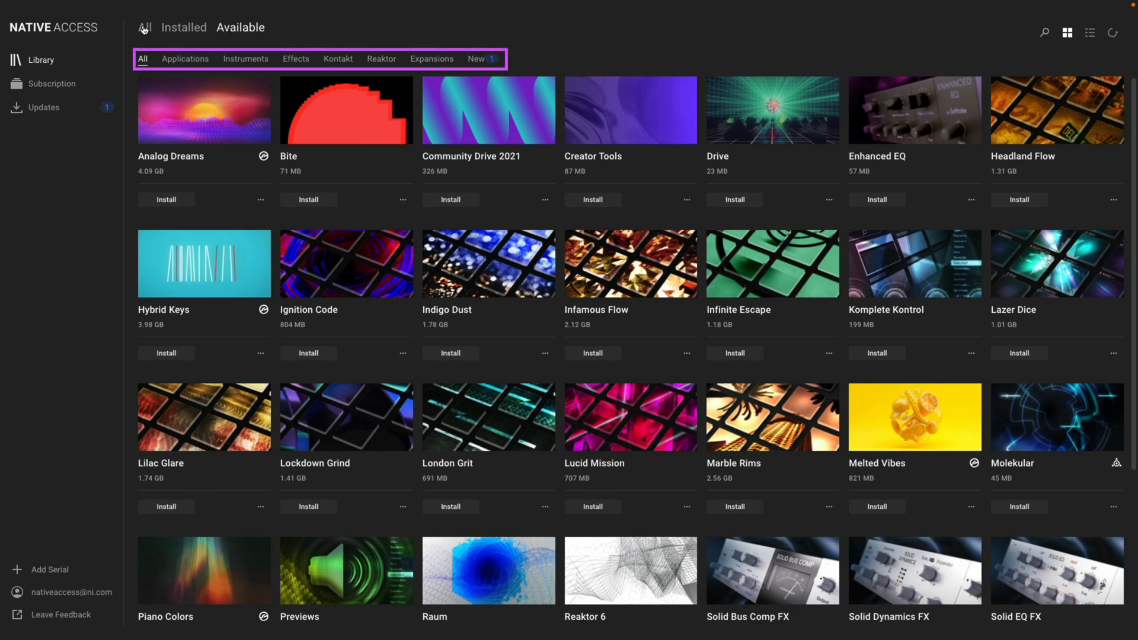
Step: Browse the Applications, Effects, Expansions, New and Instruments categories
left_click(185, 59)
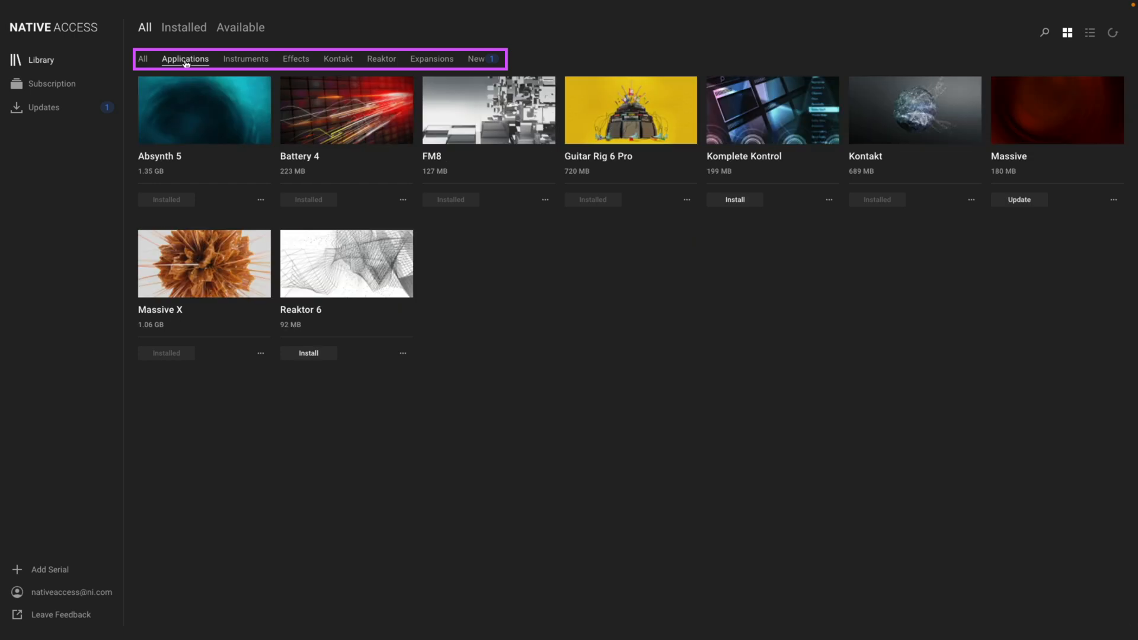
left_click(295, 60)
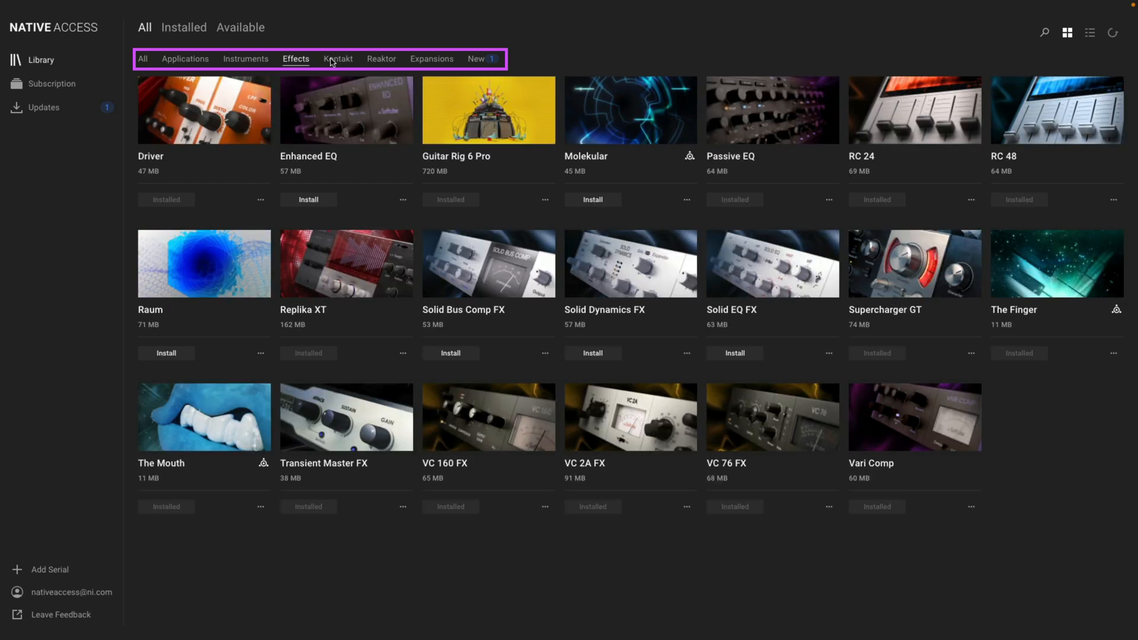
left_click(431, 59)
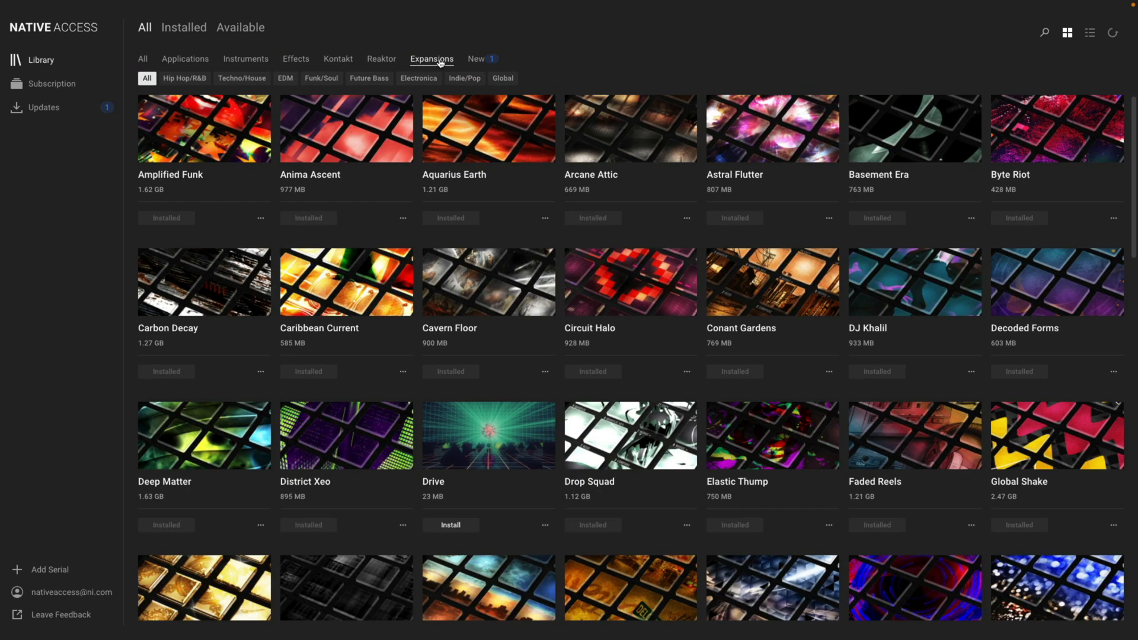
left_click(476, 59)
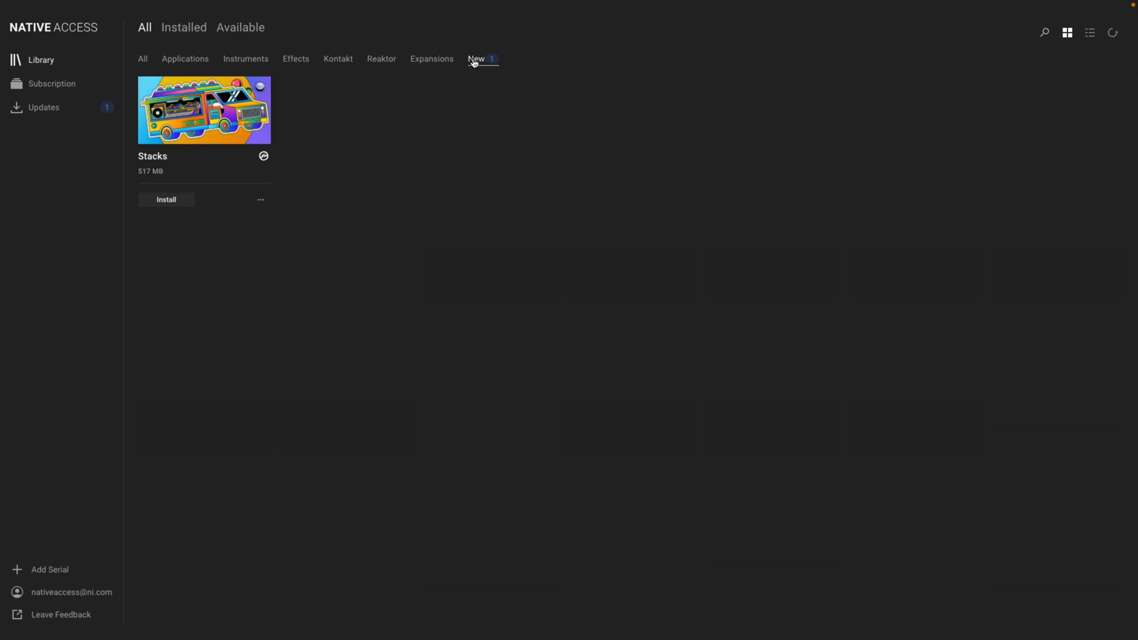
left_click(245, 59)
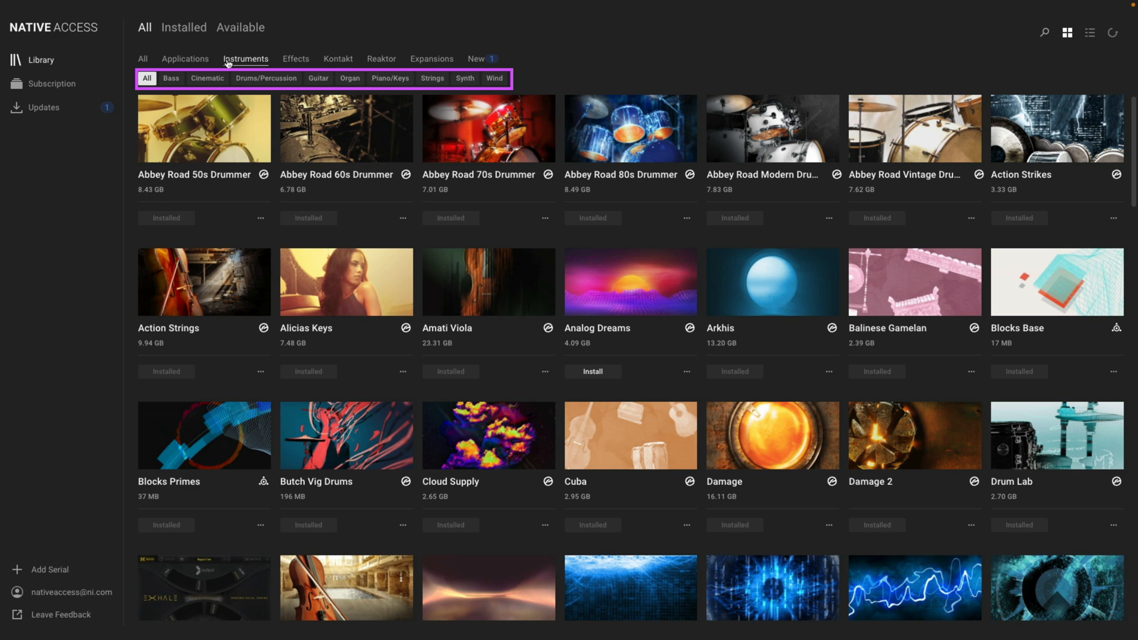
Step: Narrow the instruments to bass, cinematic and another subcategory
left_click(171, 79)
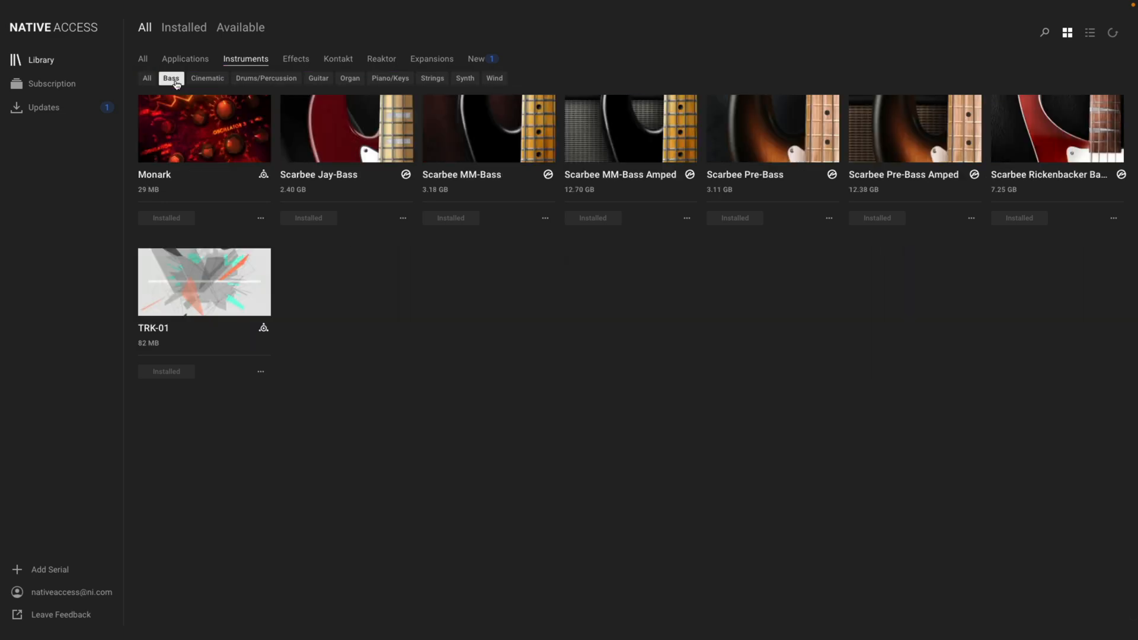
left_click(206, 78)
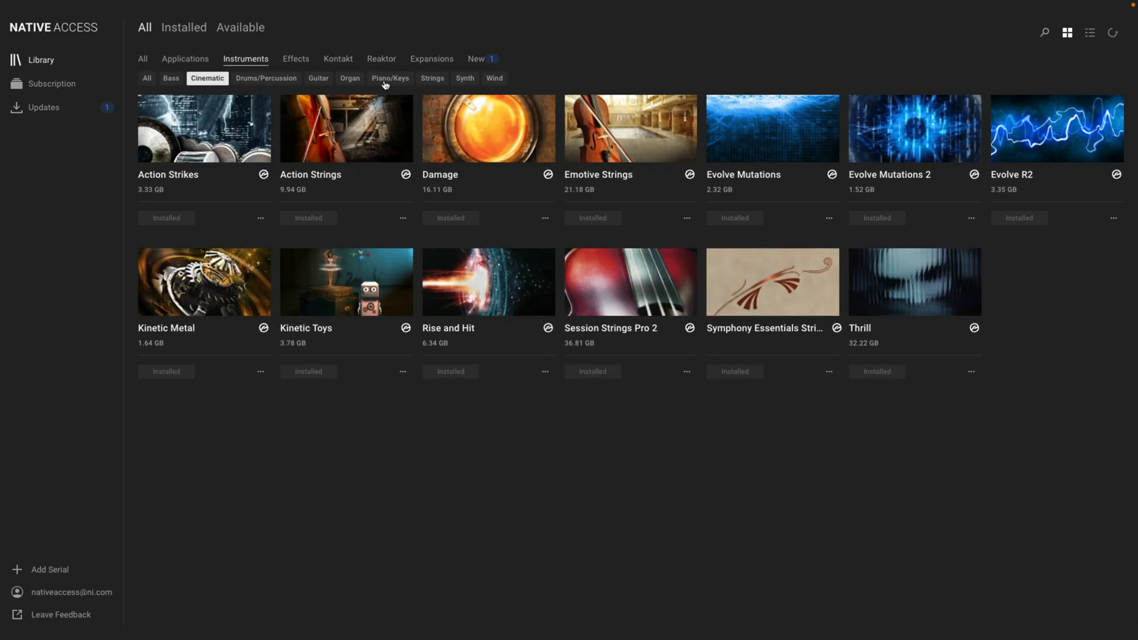
left_click(465, 78)
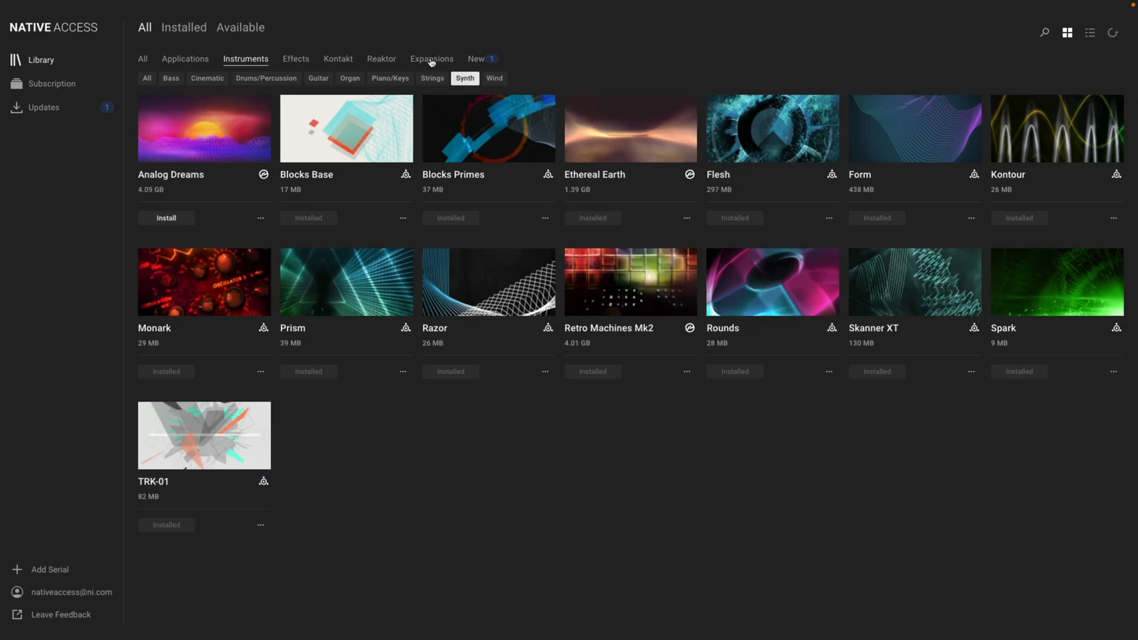
Step: Filter expansions by EDM, Future Bass and Hip Hop/R&B, then list every genre again
left_click(432, 60)
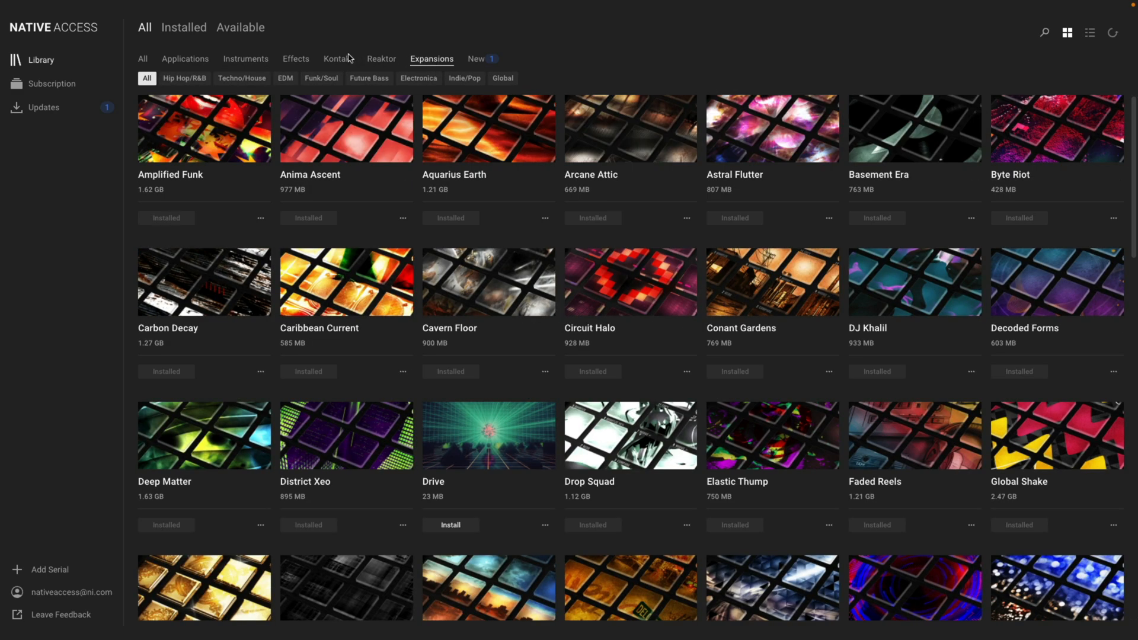
left_click(286, 79)
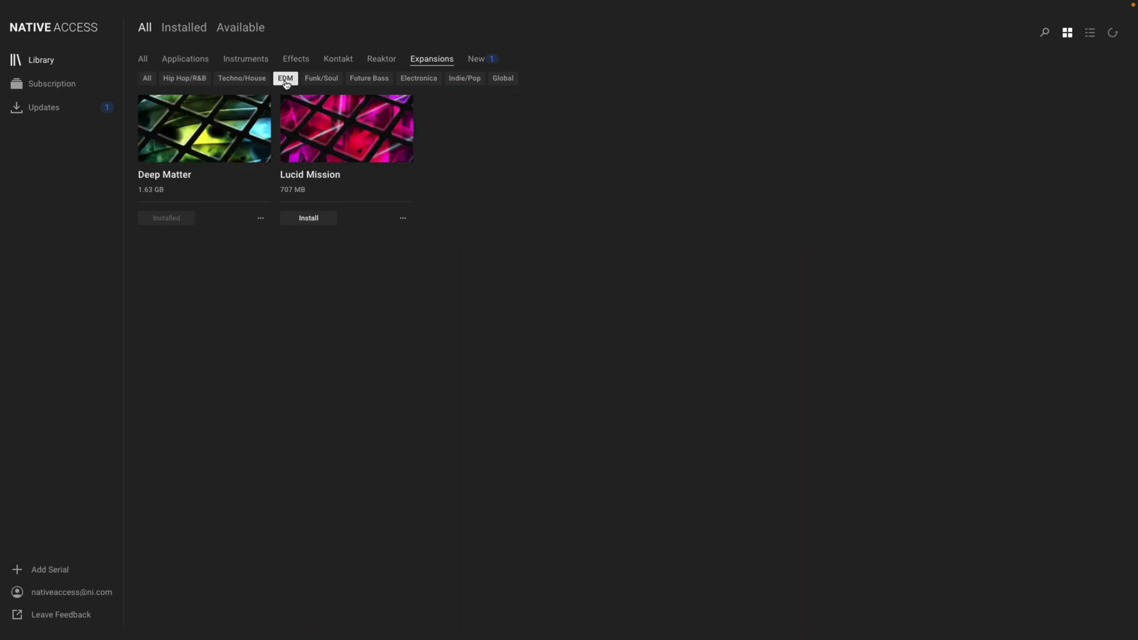
left_click(369, 78)
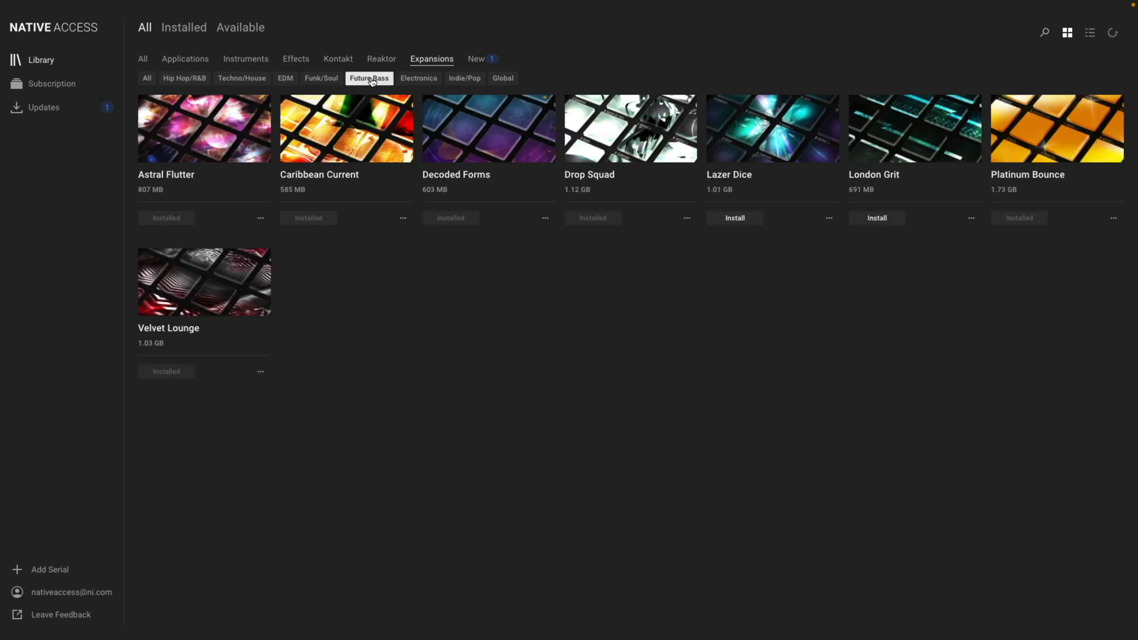
left_click(184, 78)
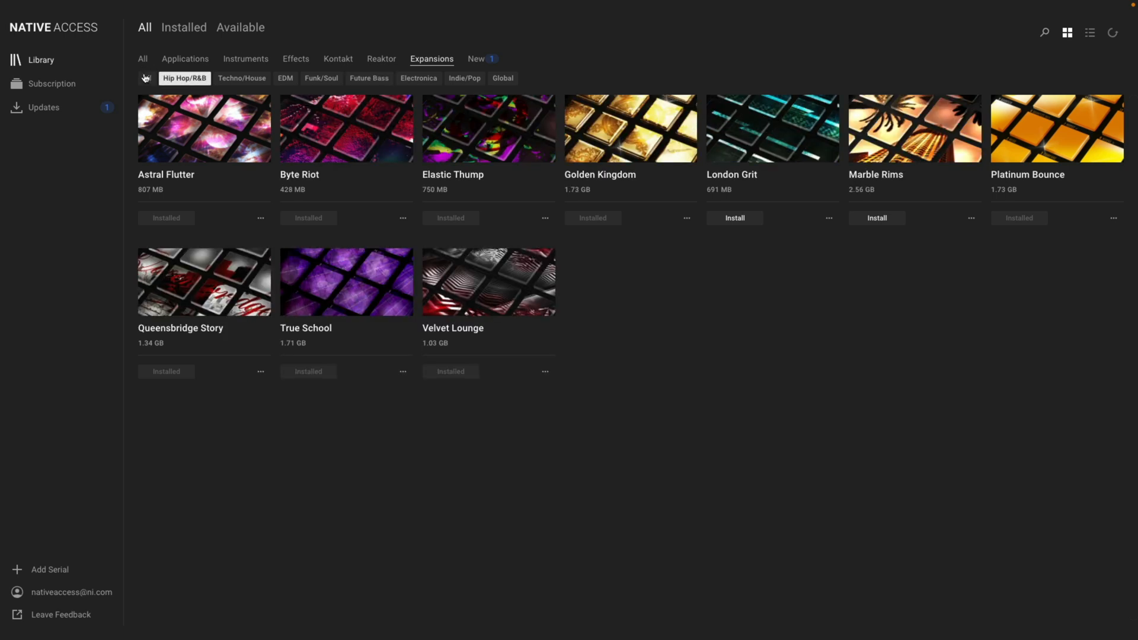
left_click(147, 78)
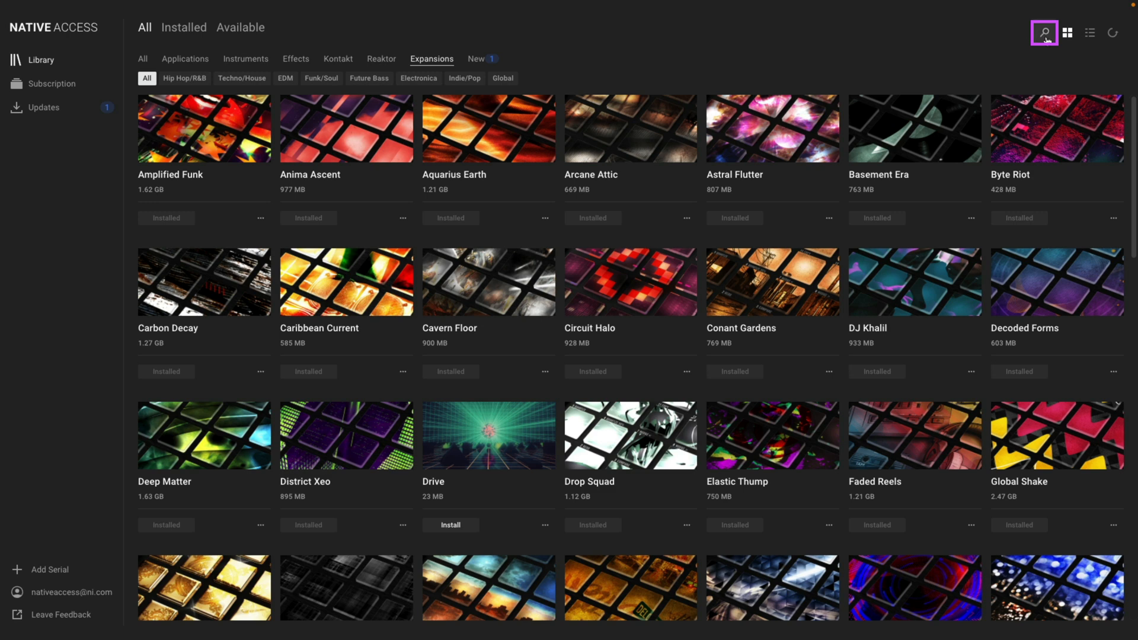
Step: Search the library for 'vintage' to find Vintage Heat, then clear the search
type("vintage")
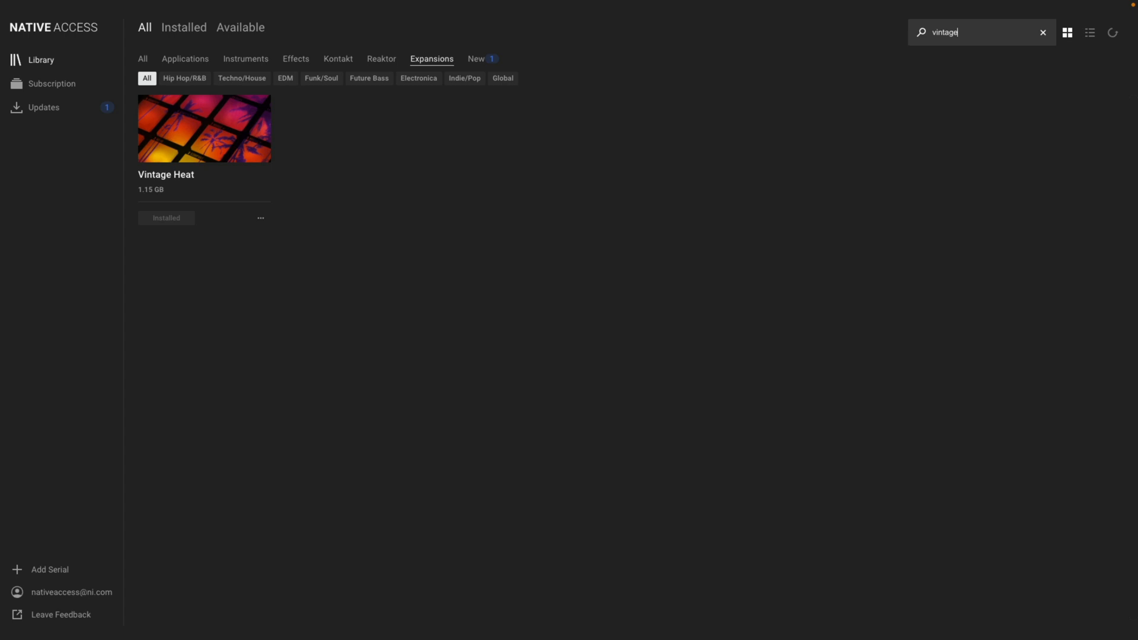
left_click(1044, 32)
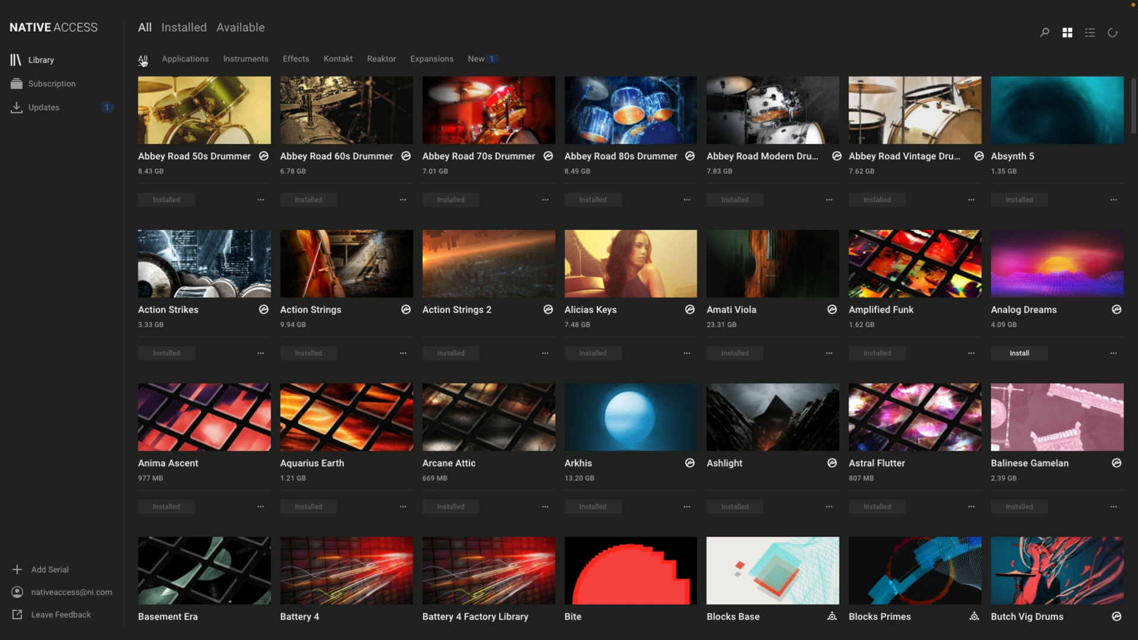
Step: Limit the library to available products, briefly to applications, then every category
left_click(241, 27)
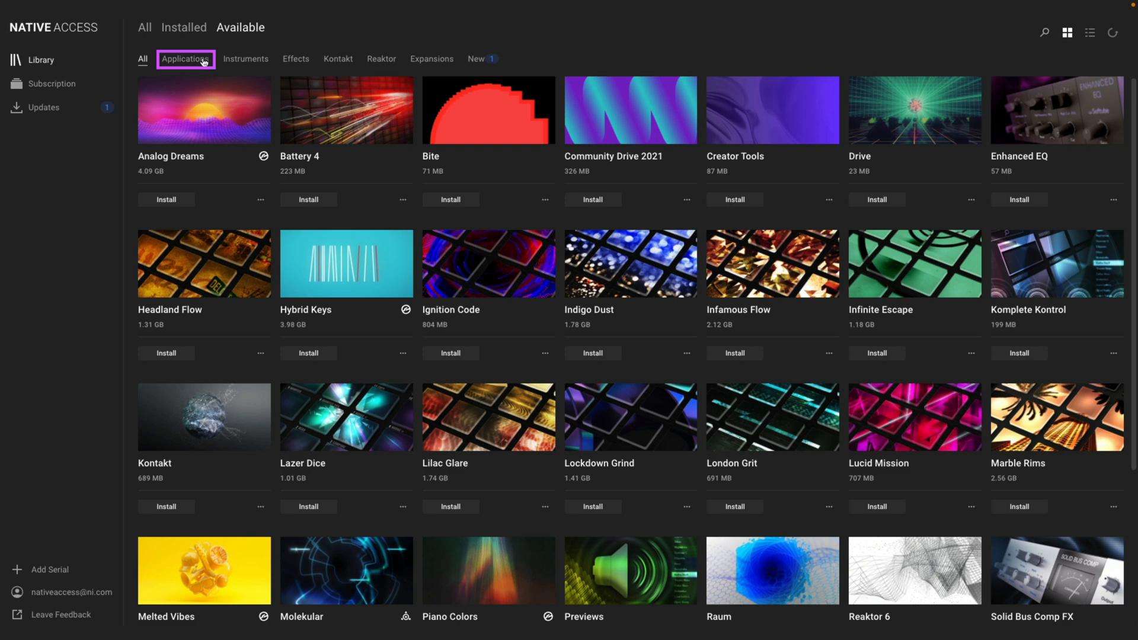
left_click(185, 59)
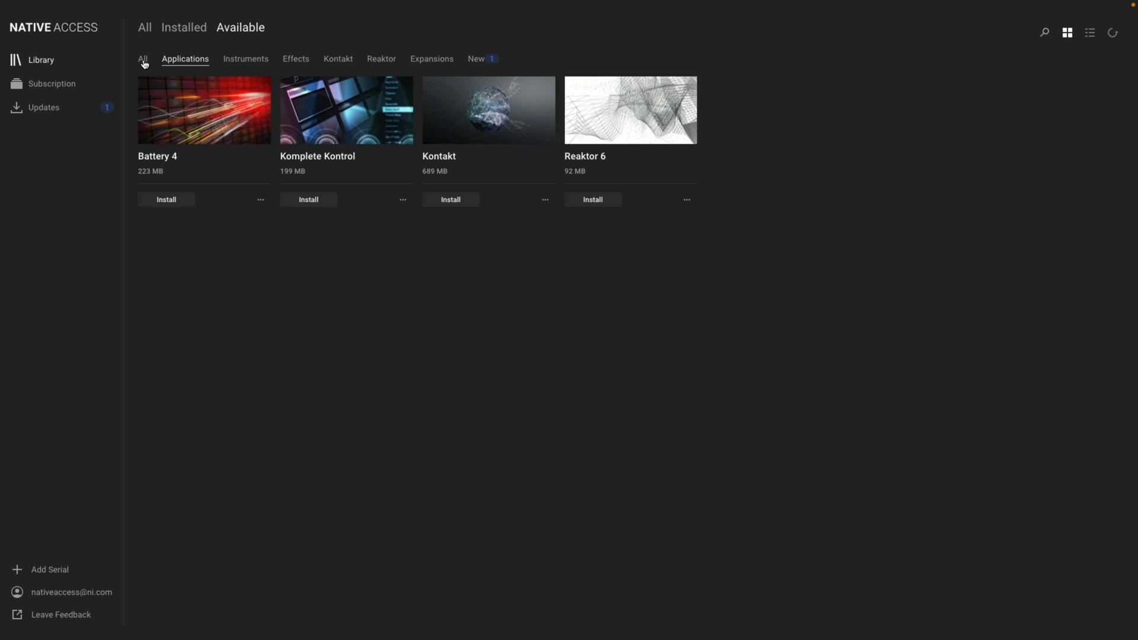
left_click(143, 60)
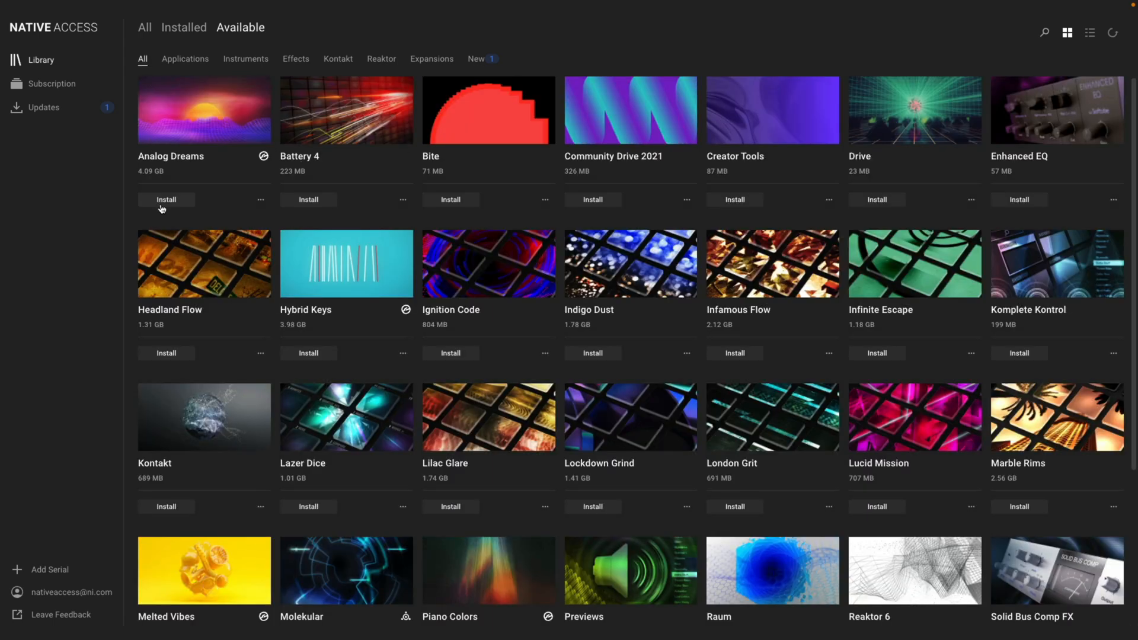
Step: Queue Analog Dreams for install together with its required Kontakt dependency
left_click(166, 199)
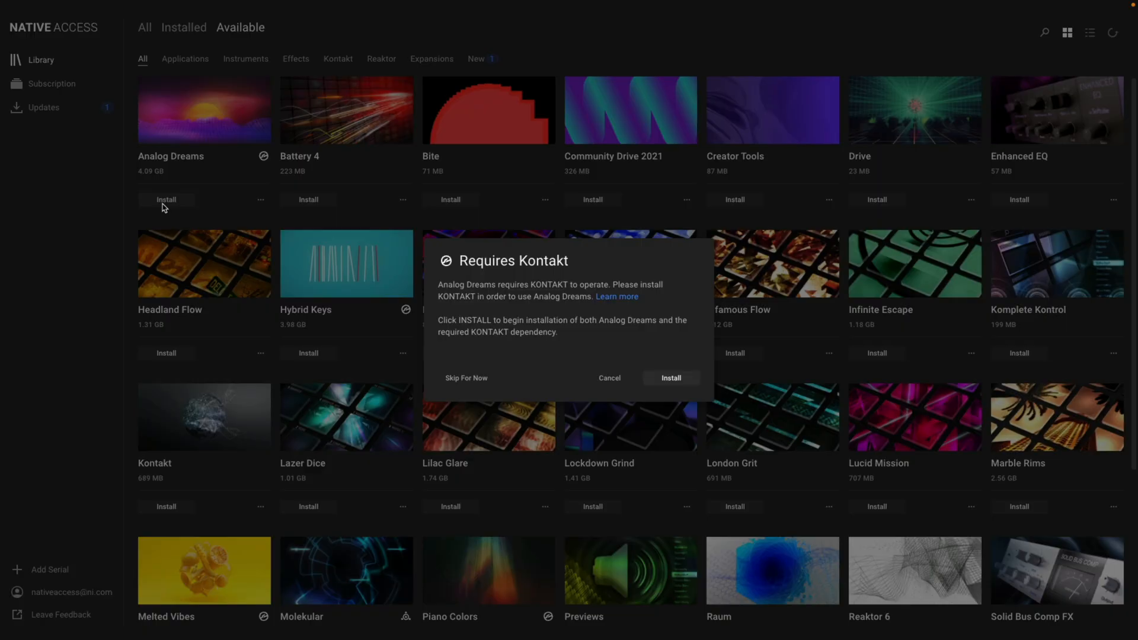
mouse_move(334, 227)
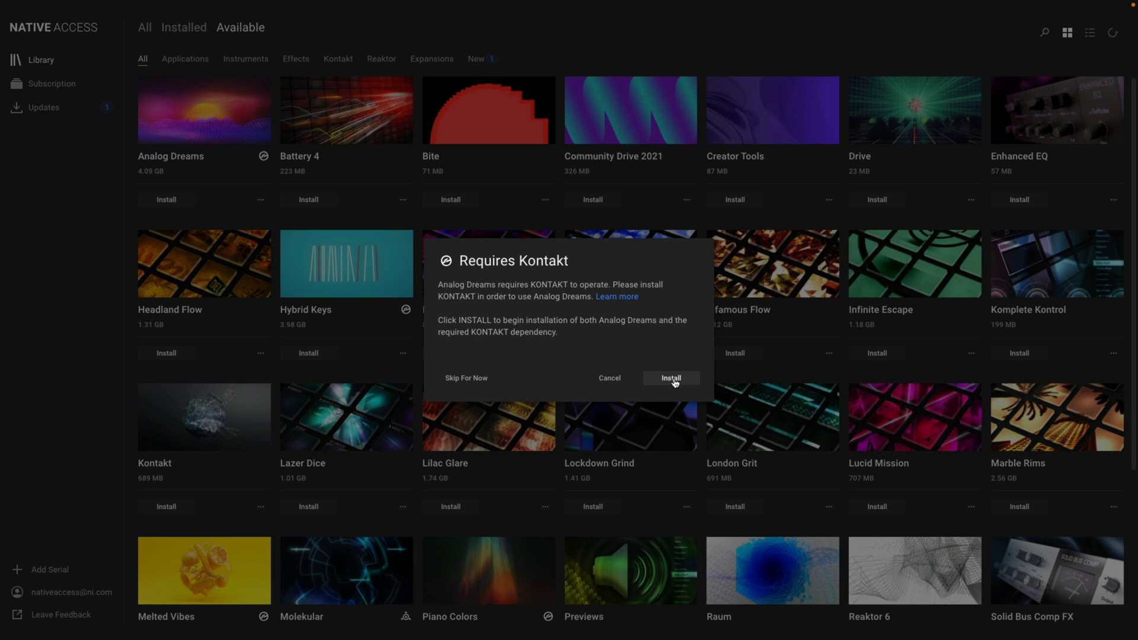
left_click(670, 377)
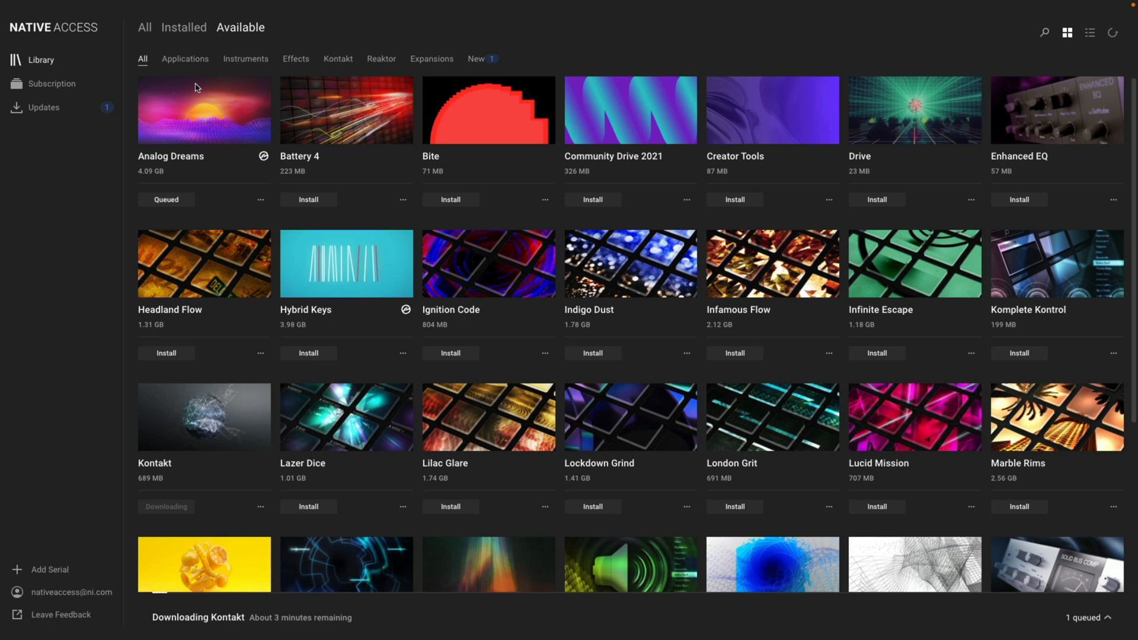
Step: Queue Battery 4 and Komplete Kontrol from available applications and show the download queue
left_click(185, 60)
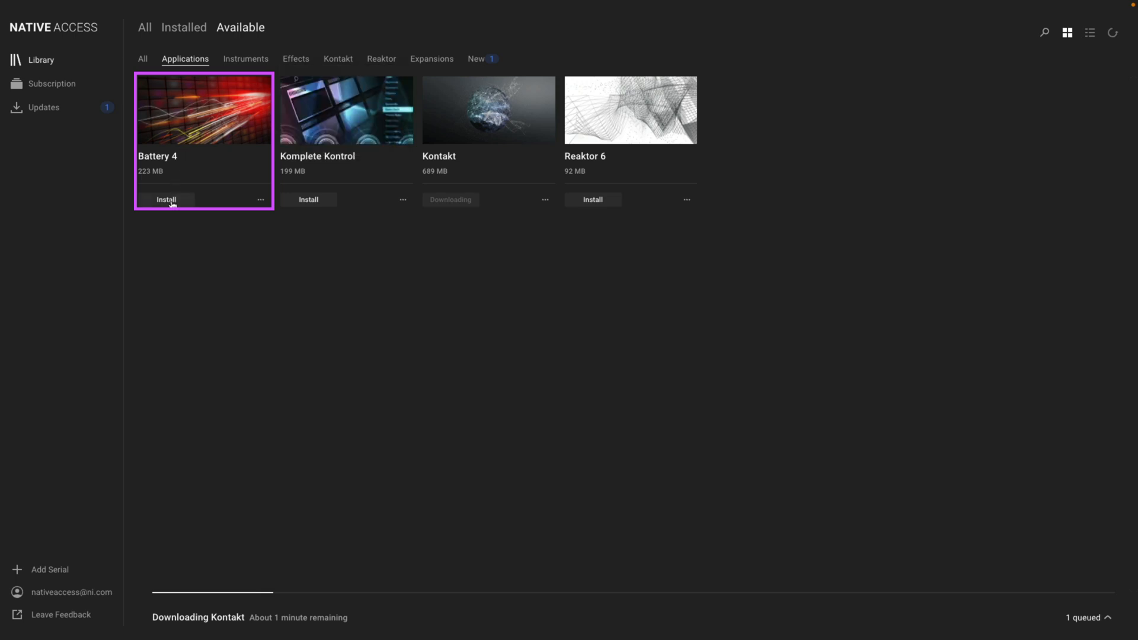
left_click(166, 200)
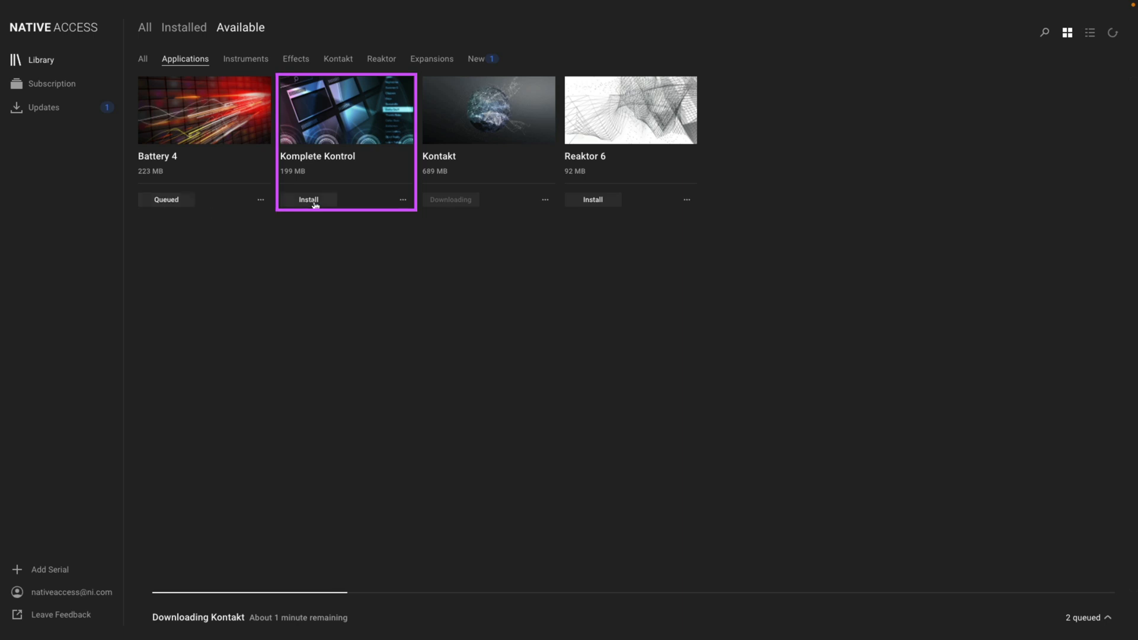
left_click(309, 199)
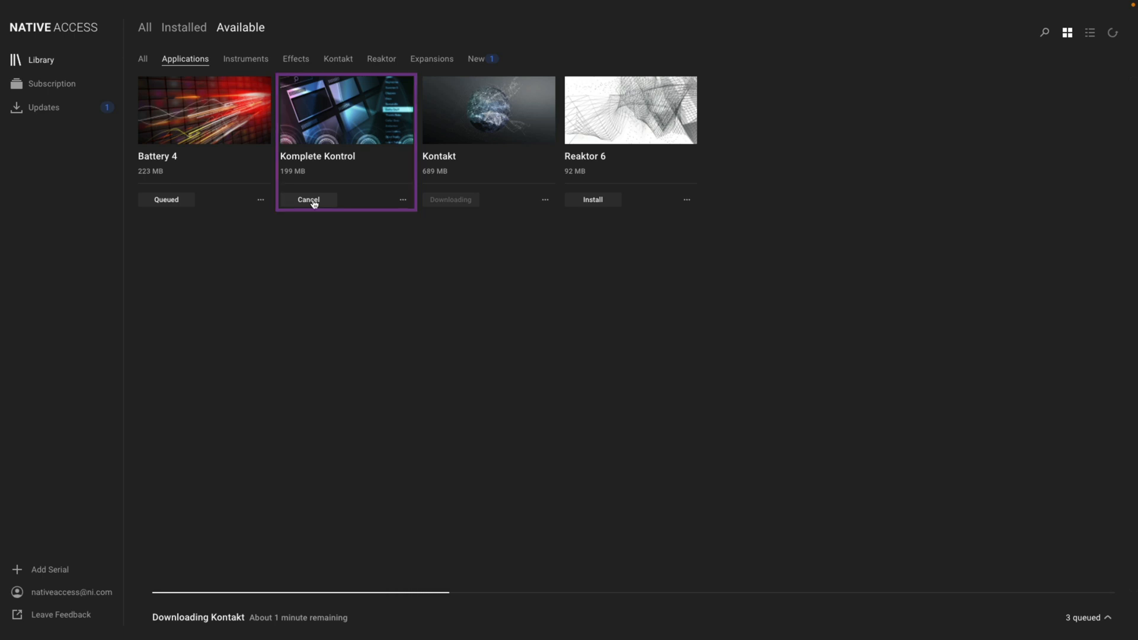
left_click(308, 199)
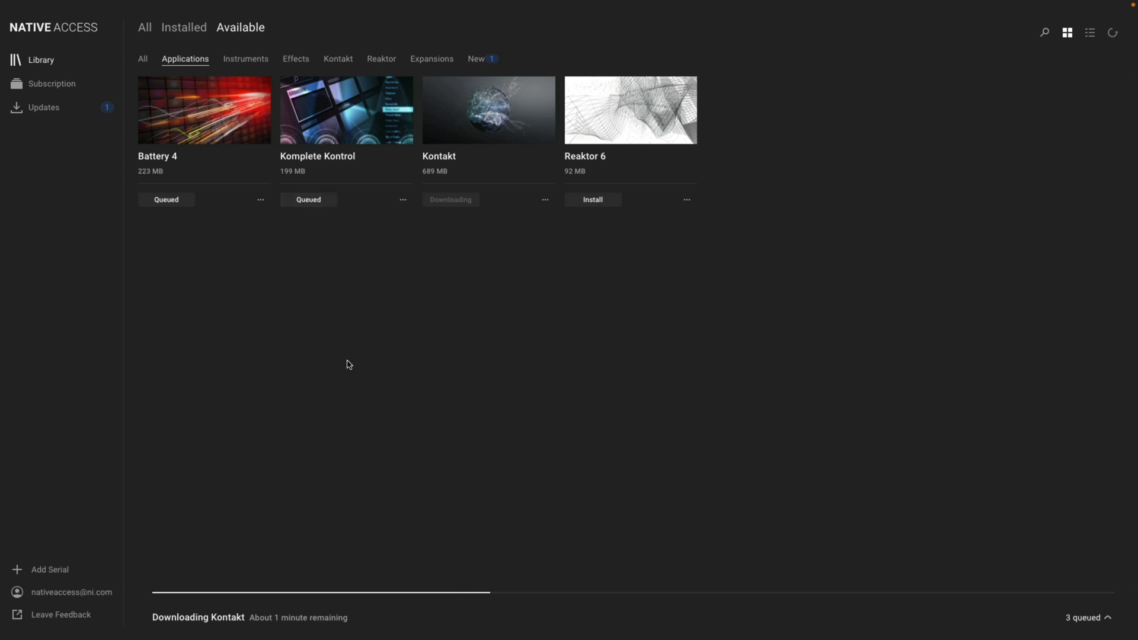
mouse_move(436, 591)
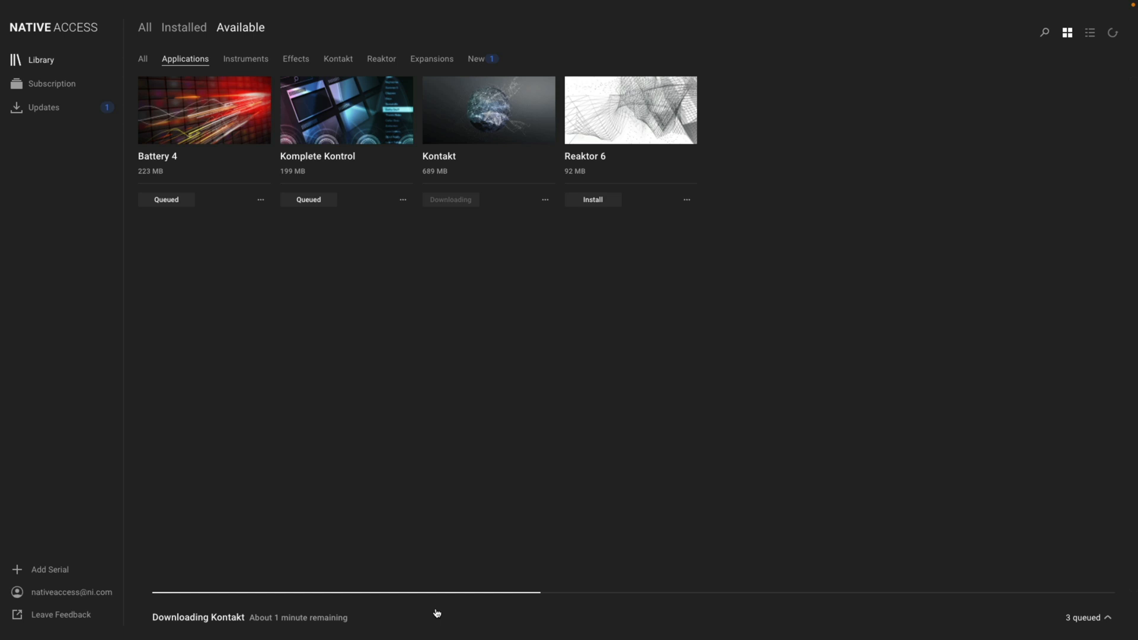
left_click(1108, 618)
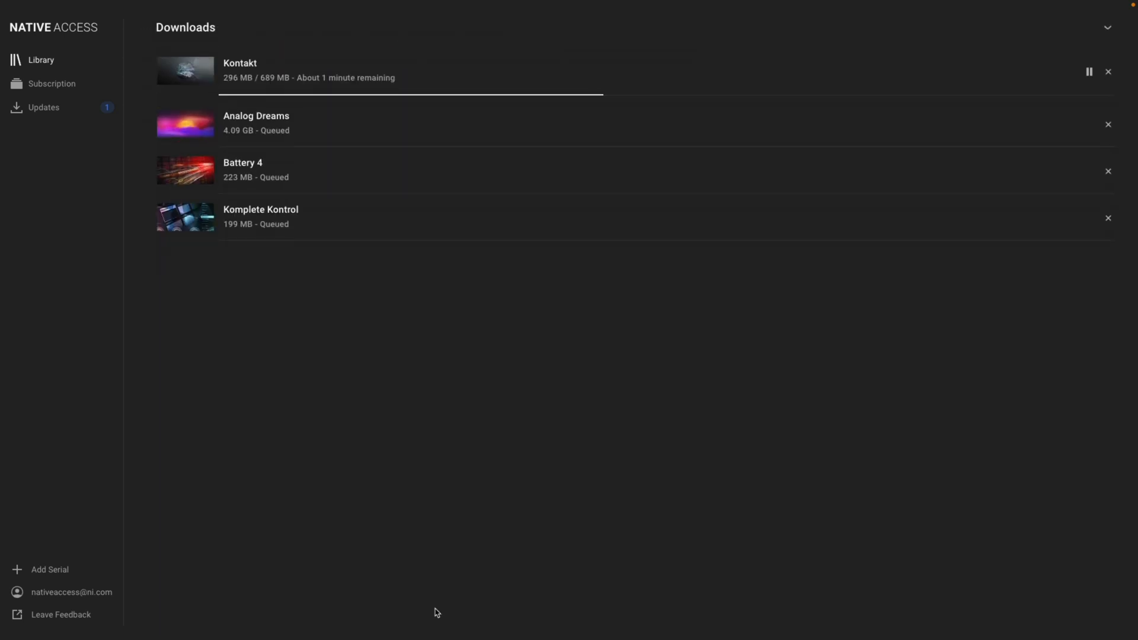
mouse_move(717, 367)
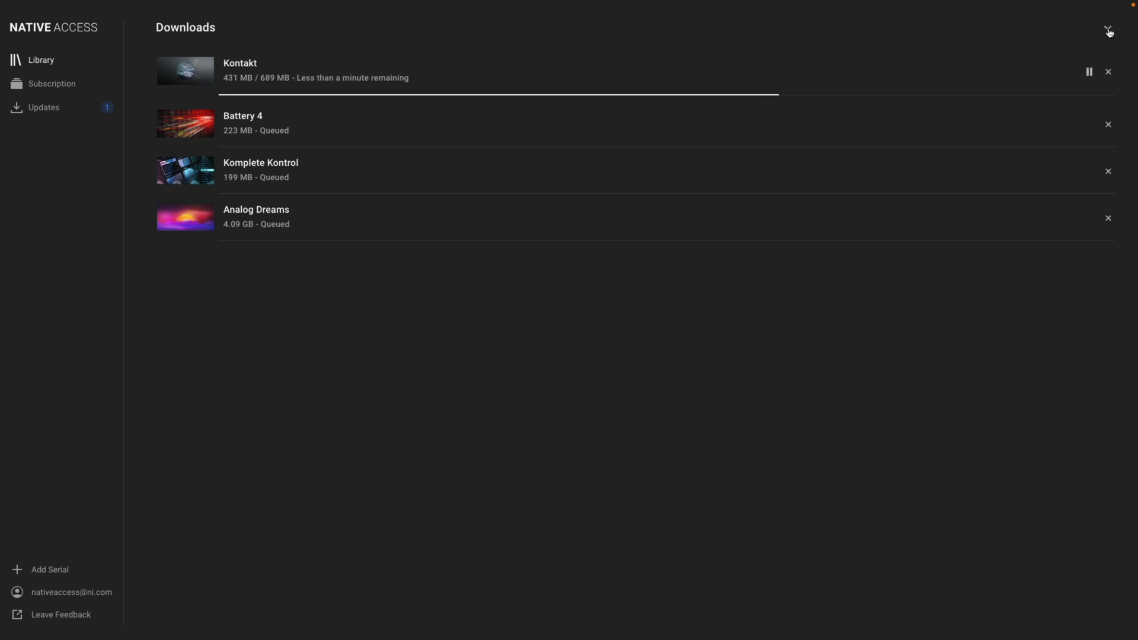
Step: Close the download queue and bring up the account options in the sidebar
left_click(1109, 32)
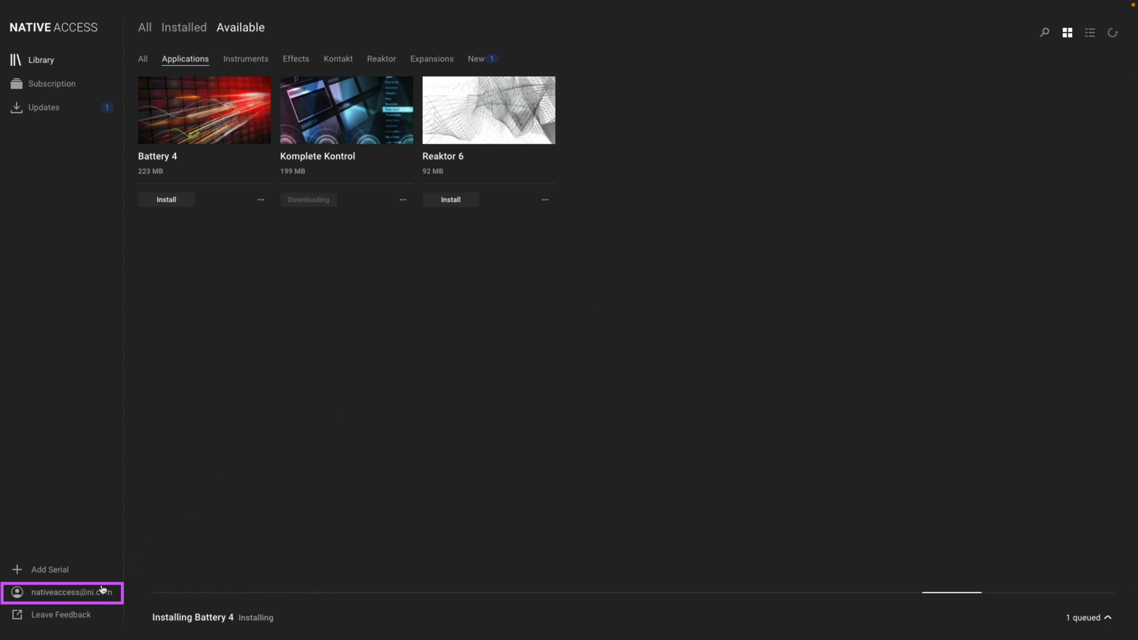
left_click(70, 592)
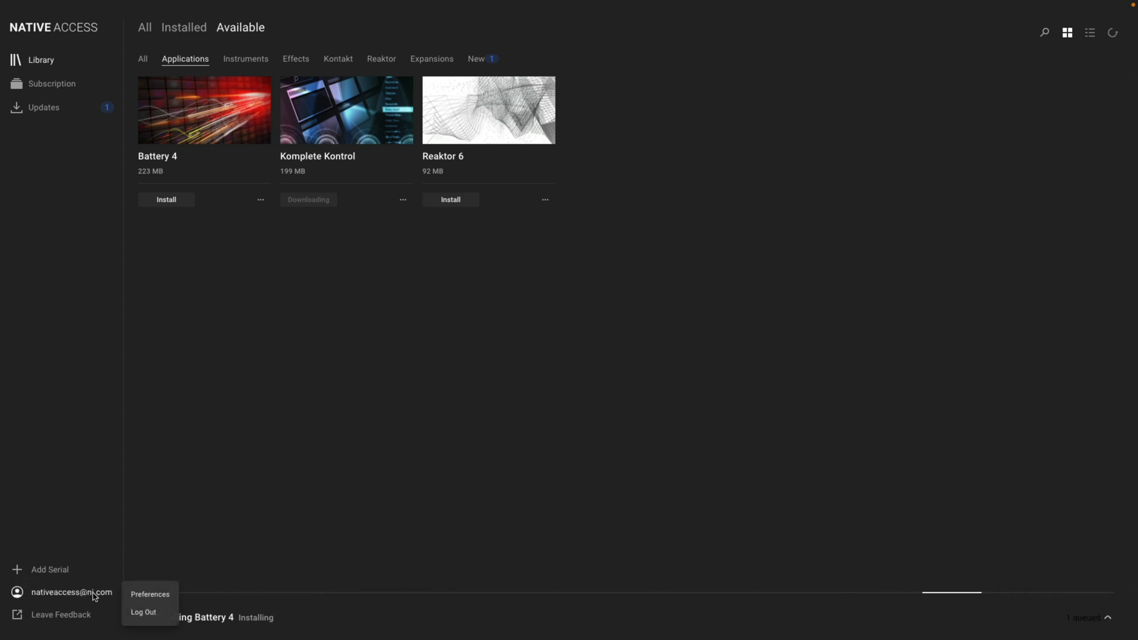
Step: Choose Preferences to show the File Management page with download, application and content locations
left_click(151, 594)
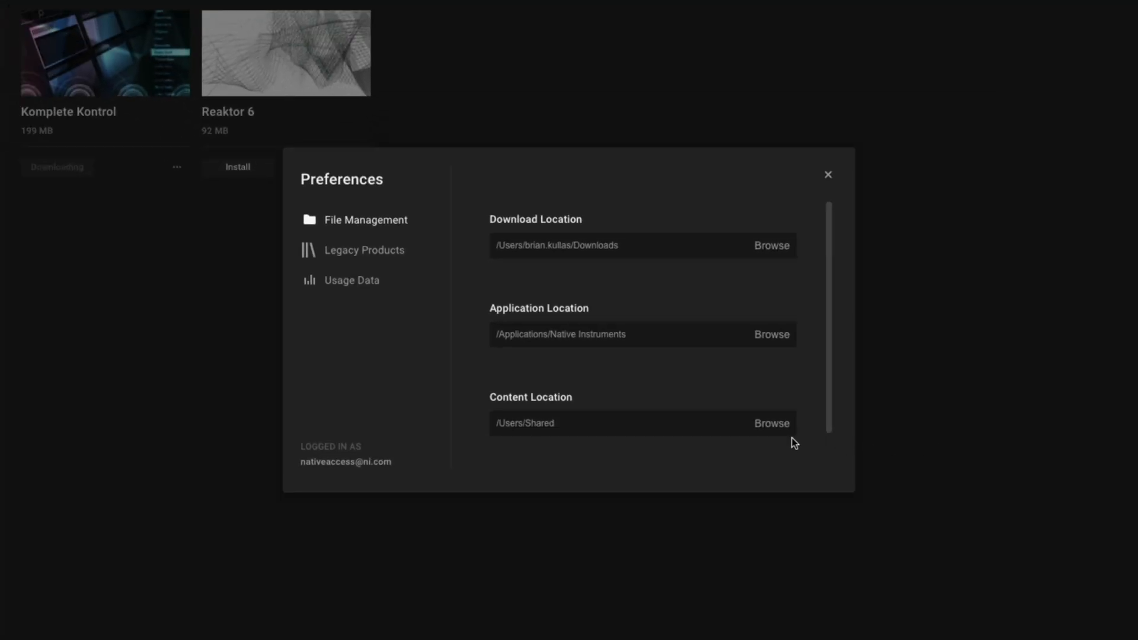
Step: Create an 'NI Libraries' folder on External HD and choose it as the content location
left_click(772, 423)
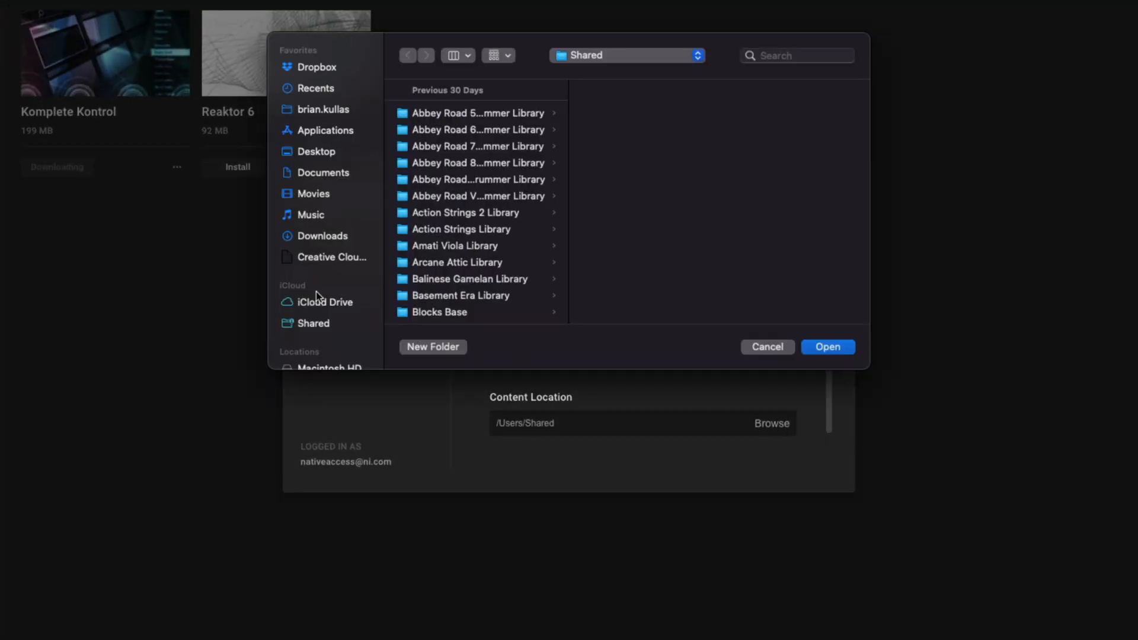
left_click(323, 289)
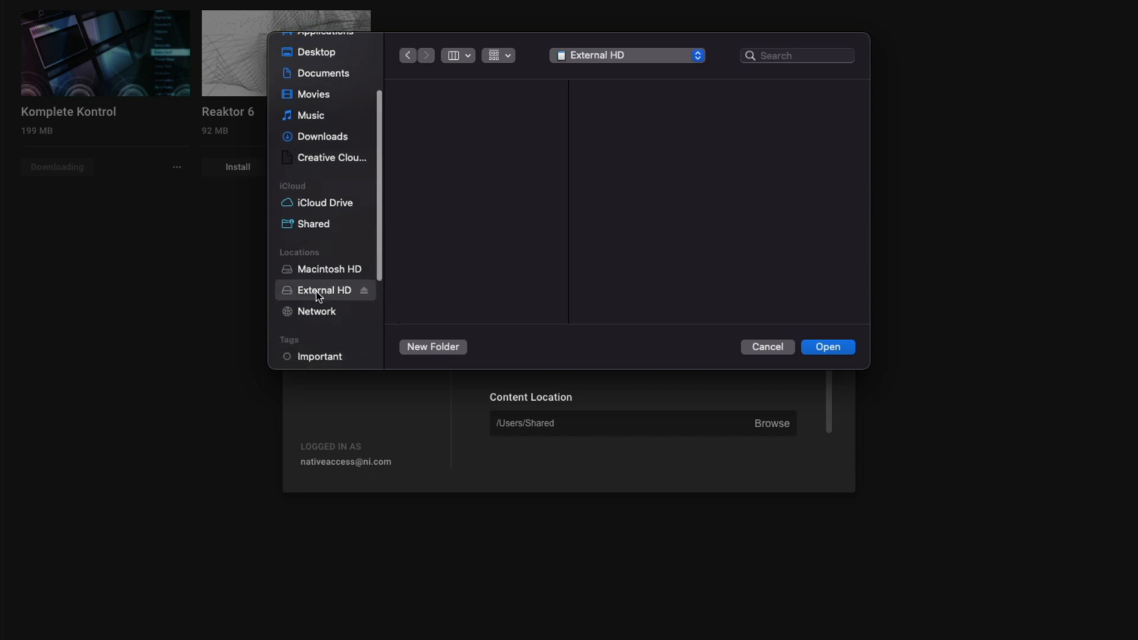
left_click(433, 346)
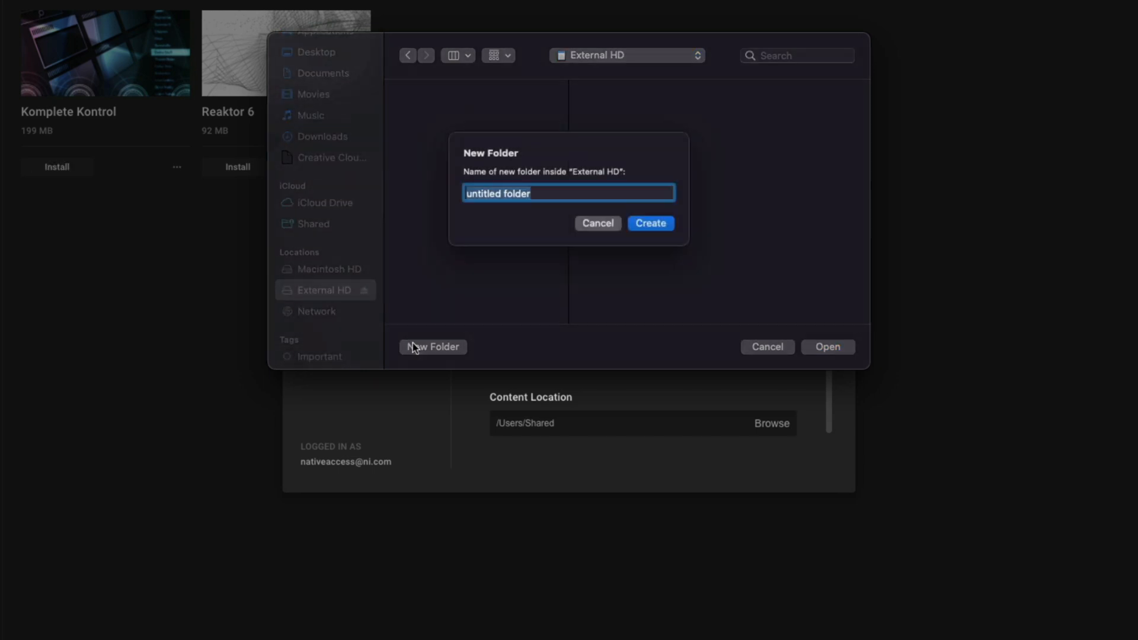
type("NI Librar")
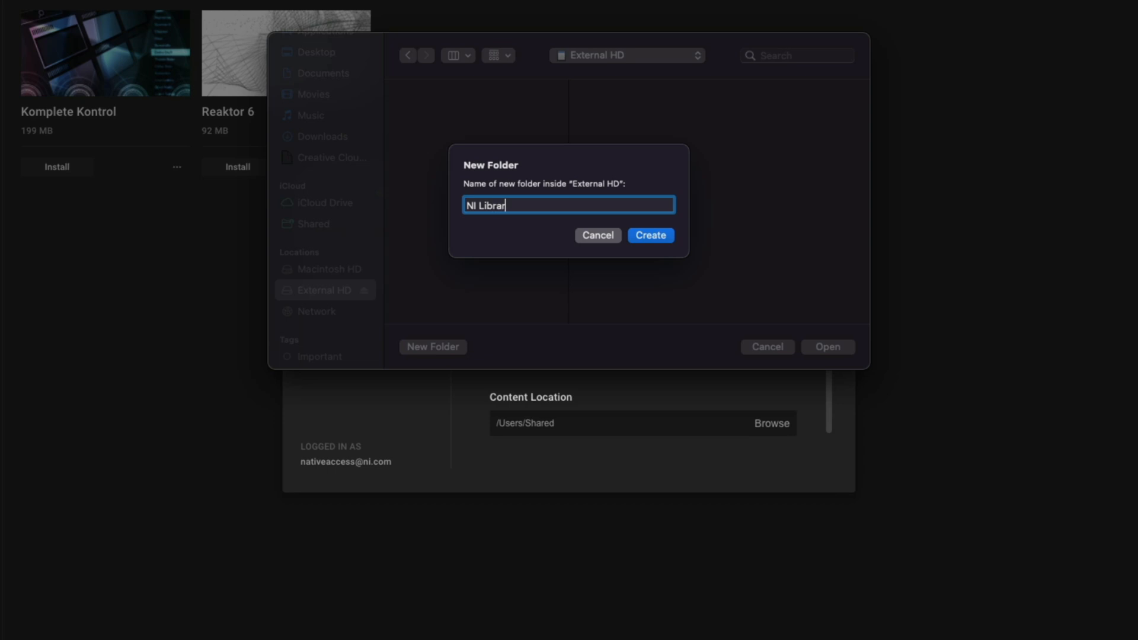
left_click(650, 235)
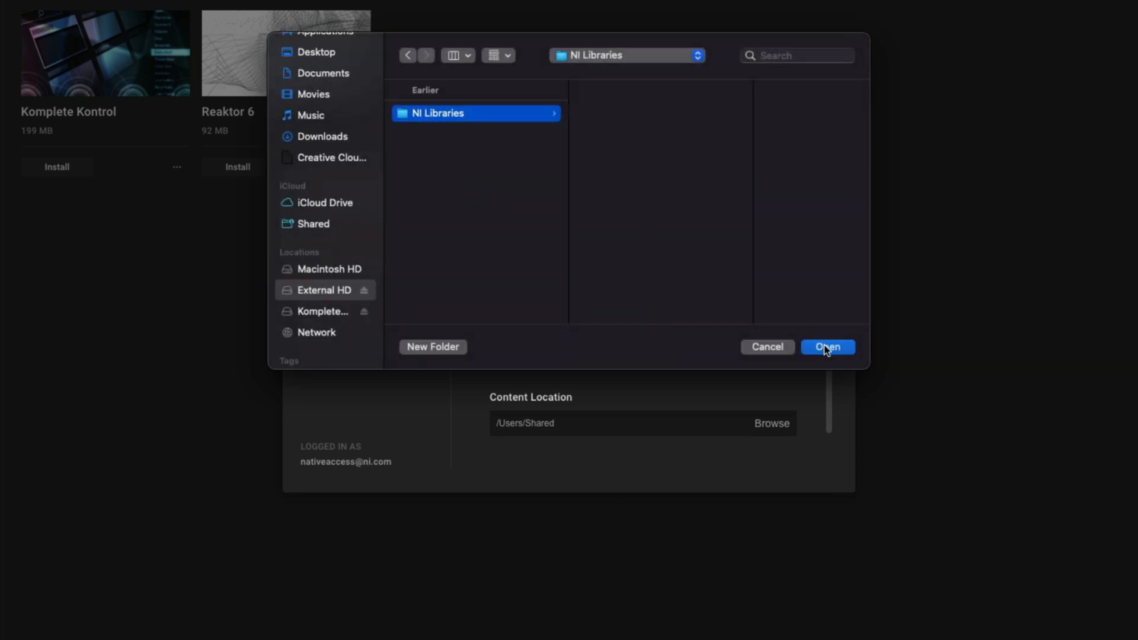
left_click(828, 346)
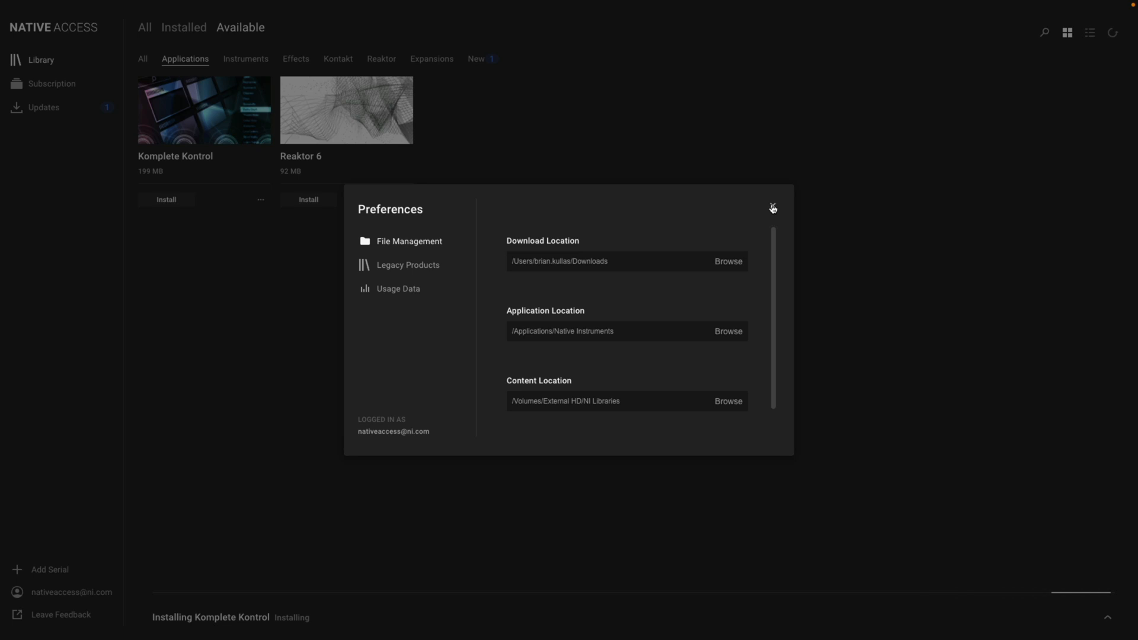
Step: Close Preferences and queue Hybrid Keys, Raum and Aquarius Earth for installation
left_click(772, 209)
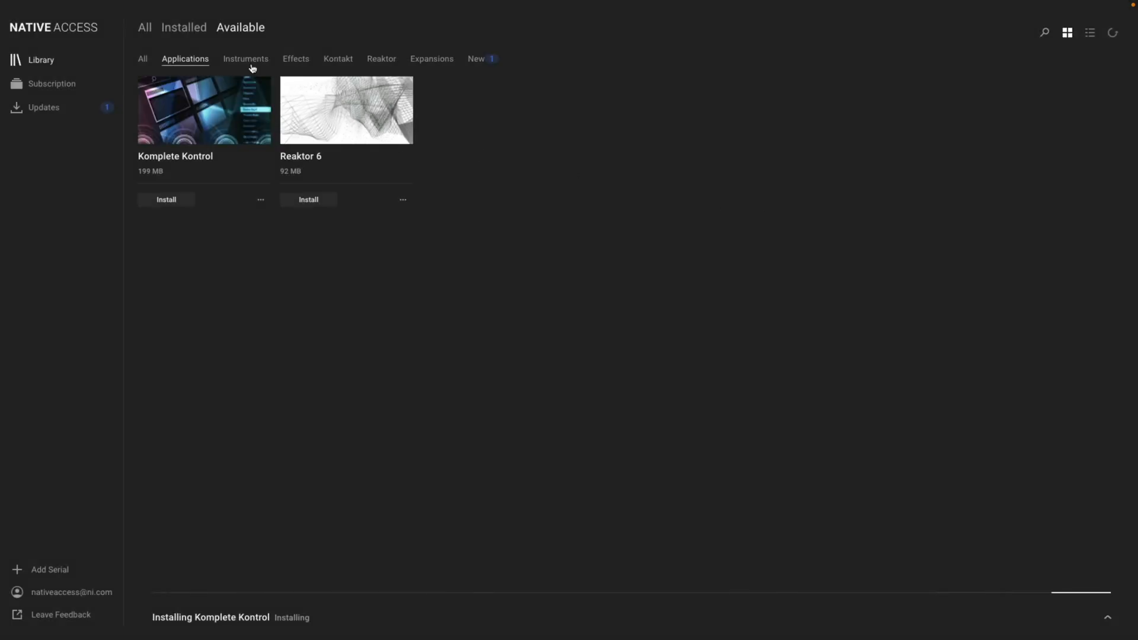
left_click(246, 59)
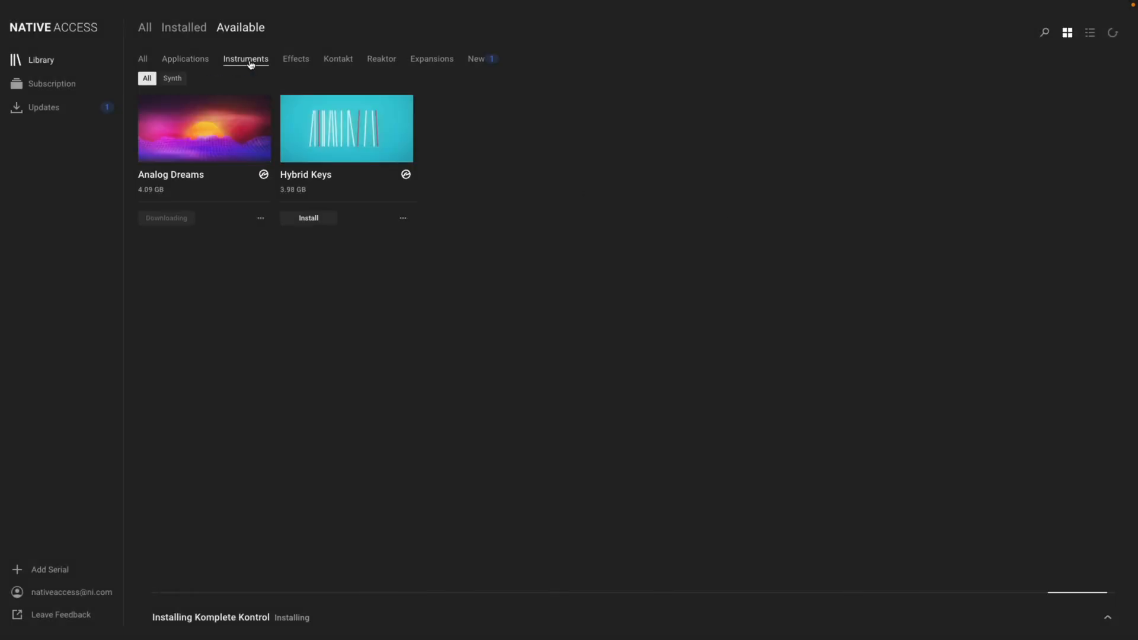
left_click(308, 218)
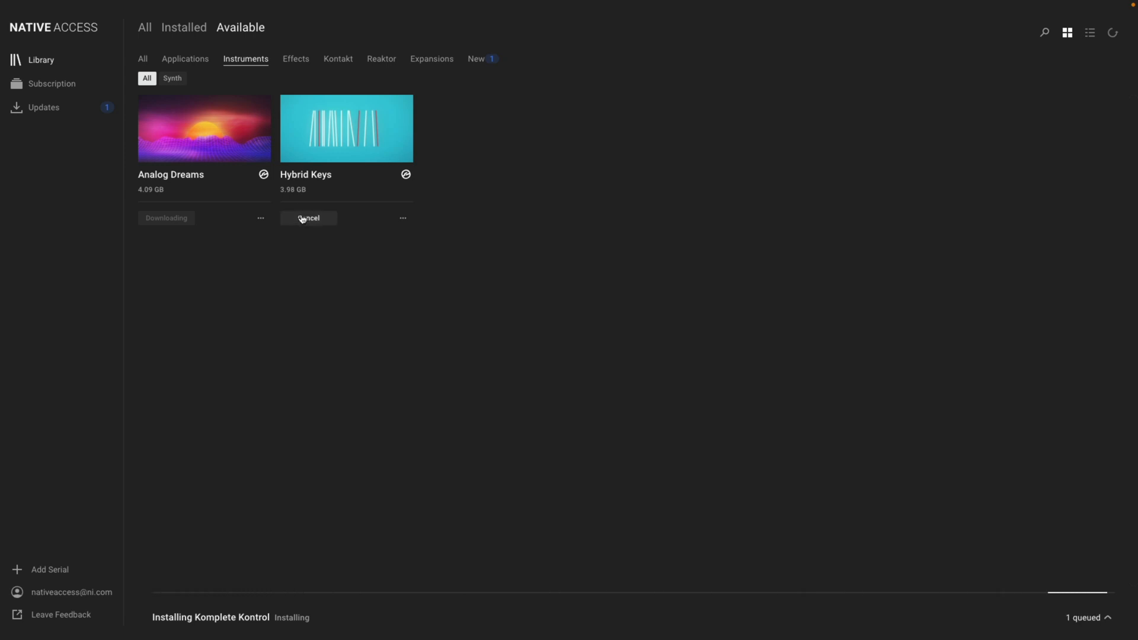
left_click(296, 59)
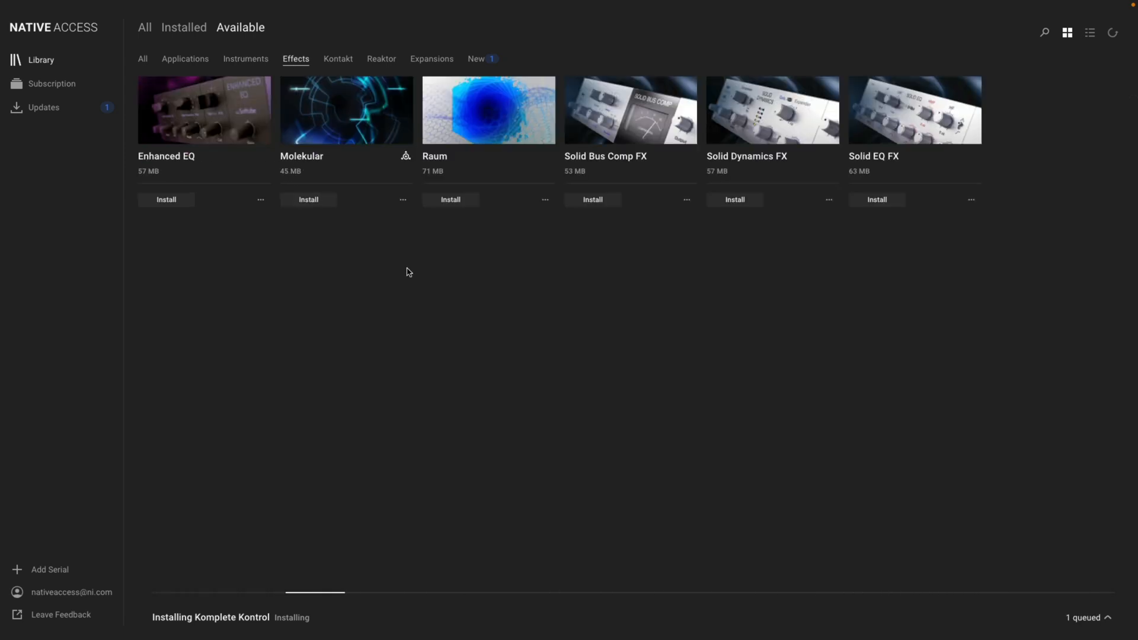
mouse_move(451, 199)
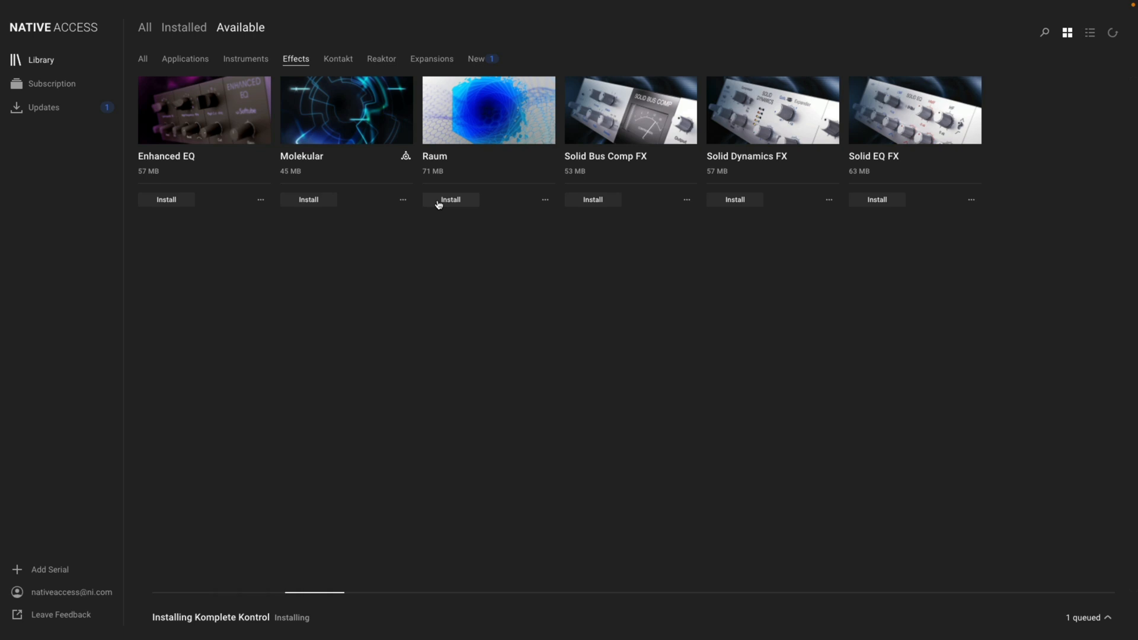
left_click(451, 199)
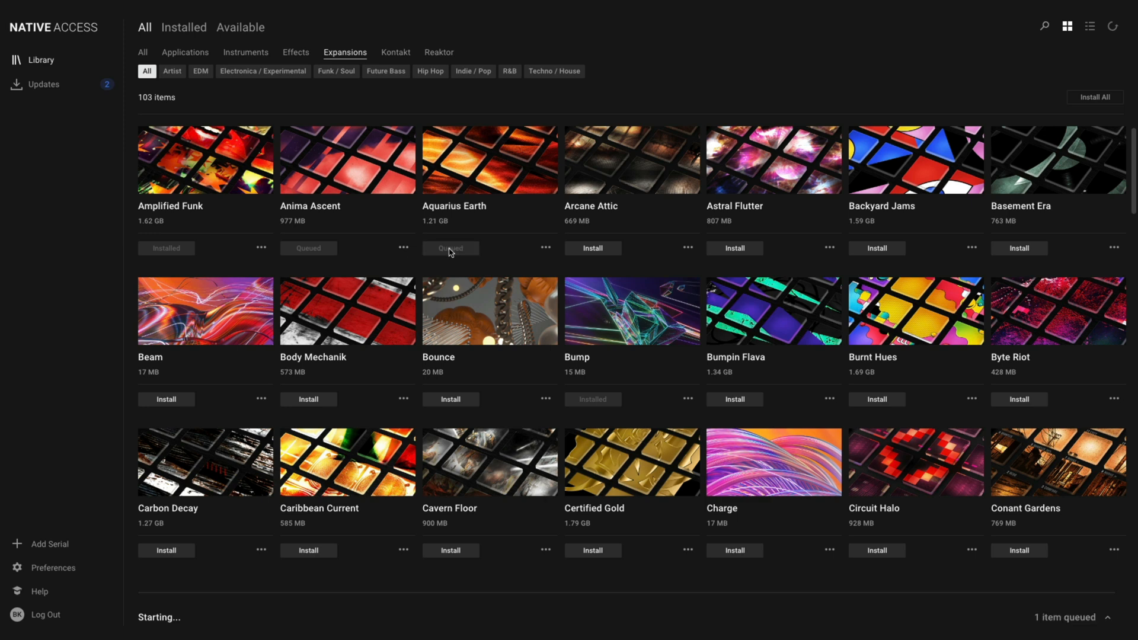
left_click(1096, 96)
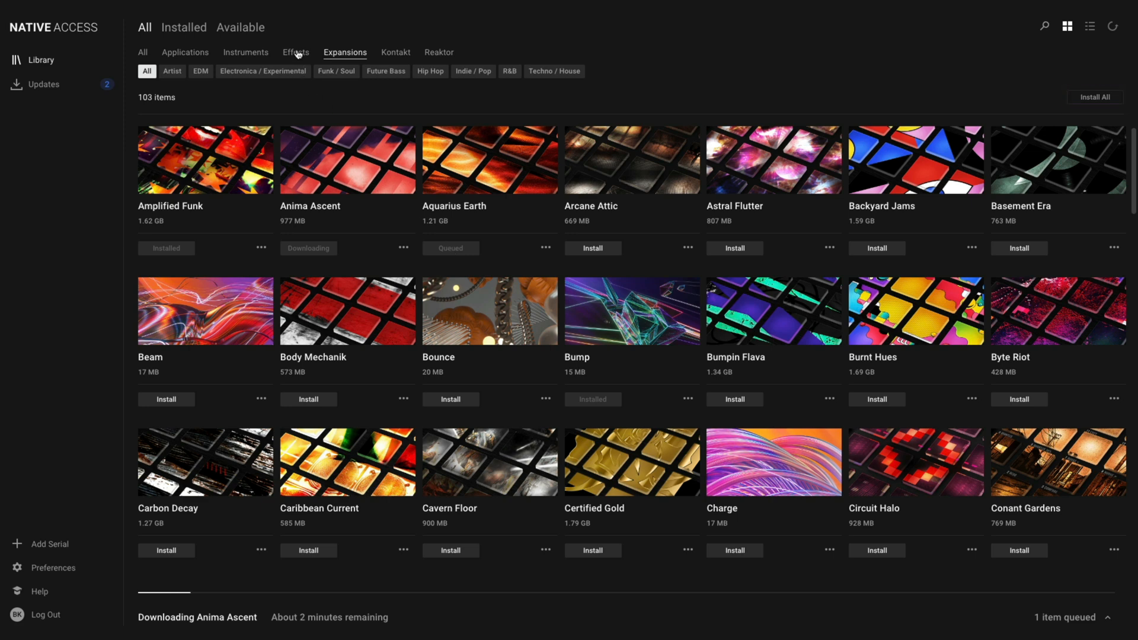
Step: Filter the library to Available products across all categories
left_click(295, 52)
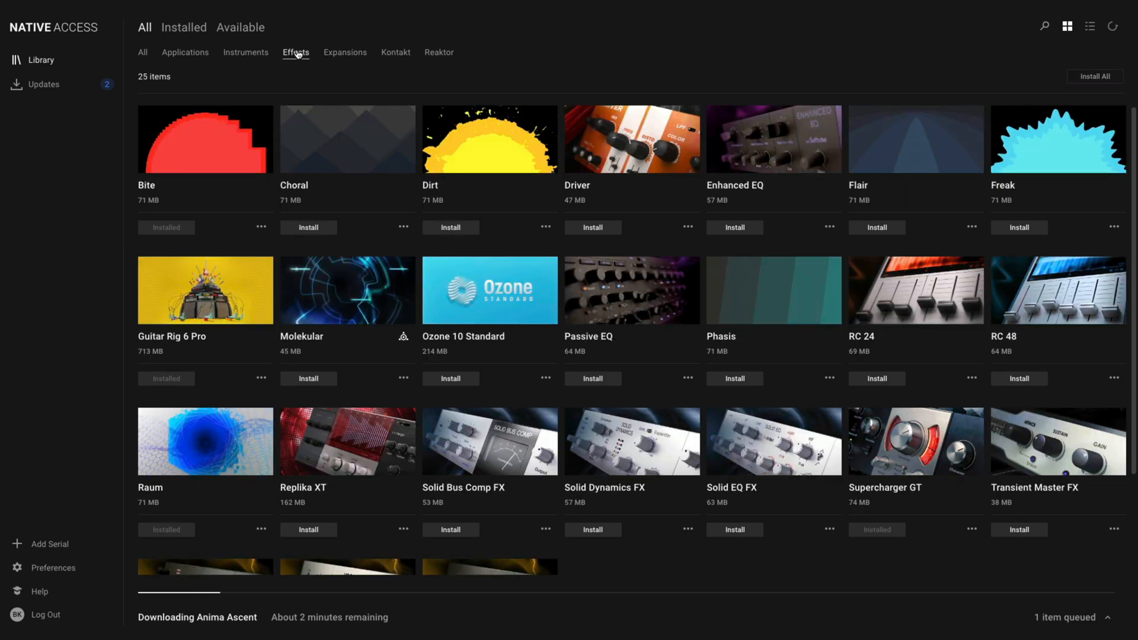
left_click(240, 27)
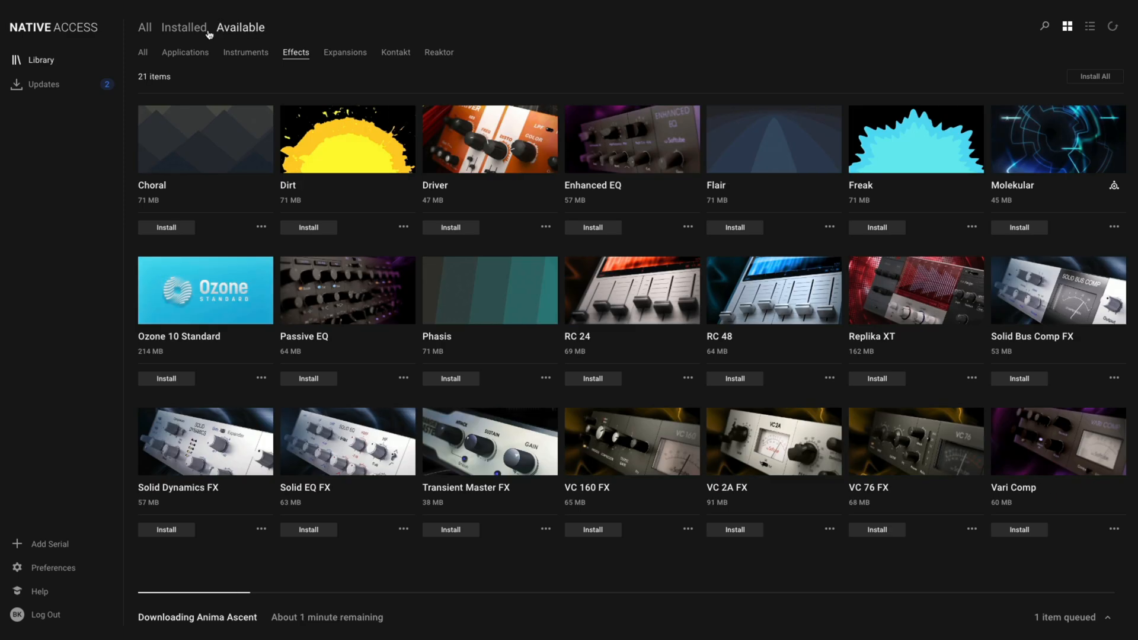
left_click(142, 52)
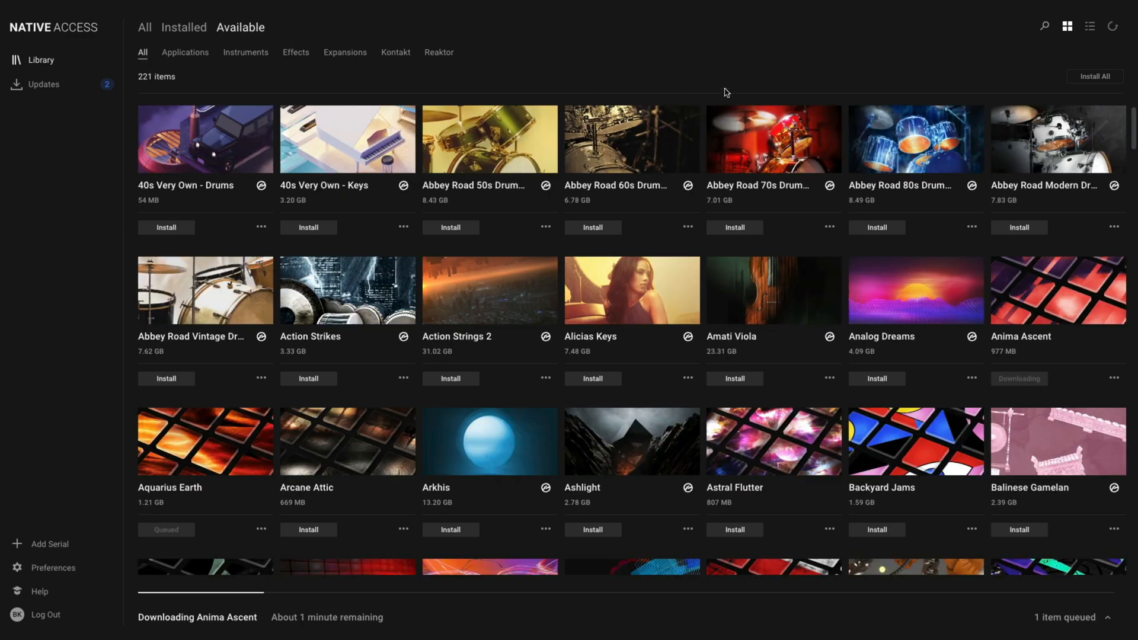
Step: Install All to queue the 219 available products, then show the Updates page
left_click(1094, 76)
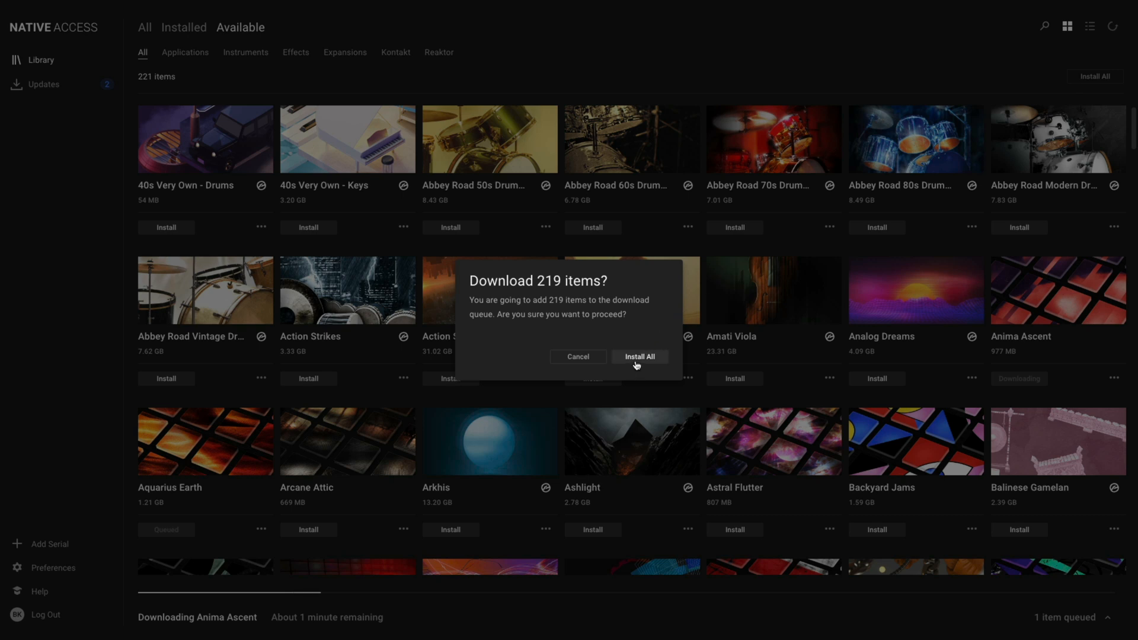
left_click(639, 357)
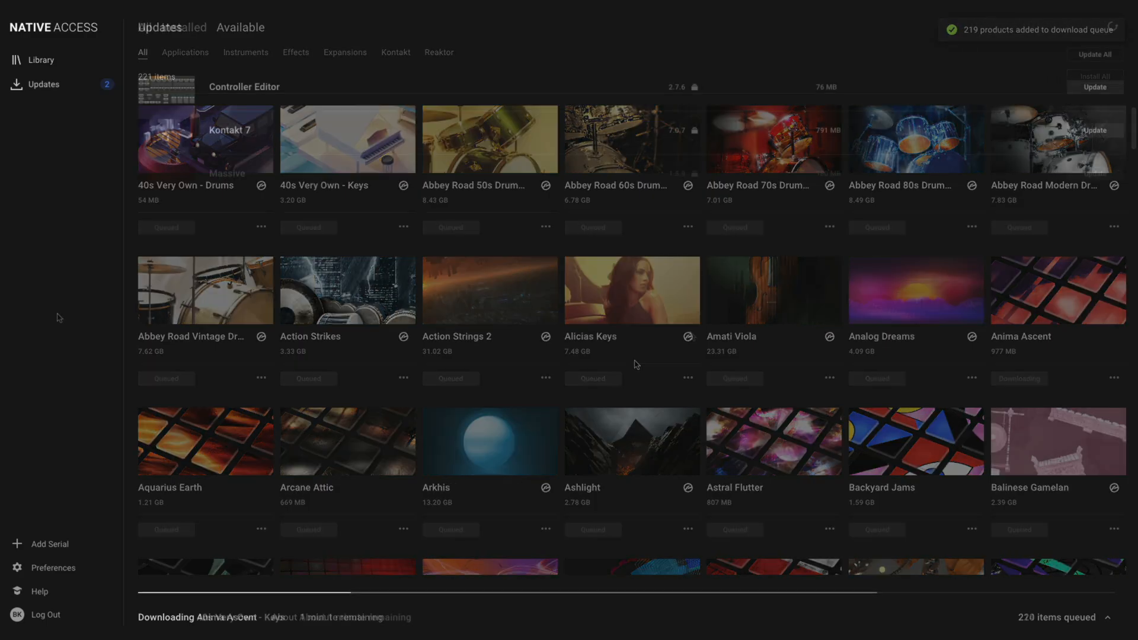
left_click(44, 84)
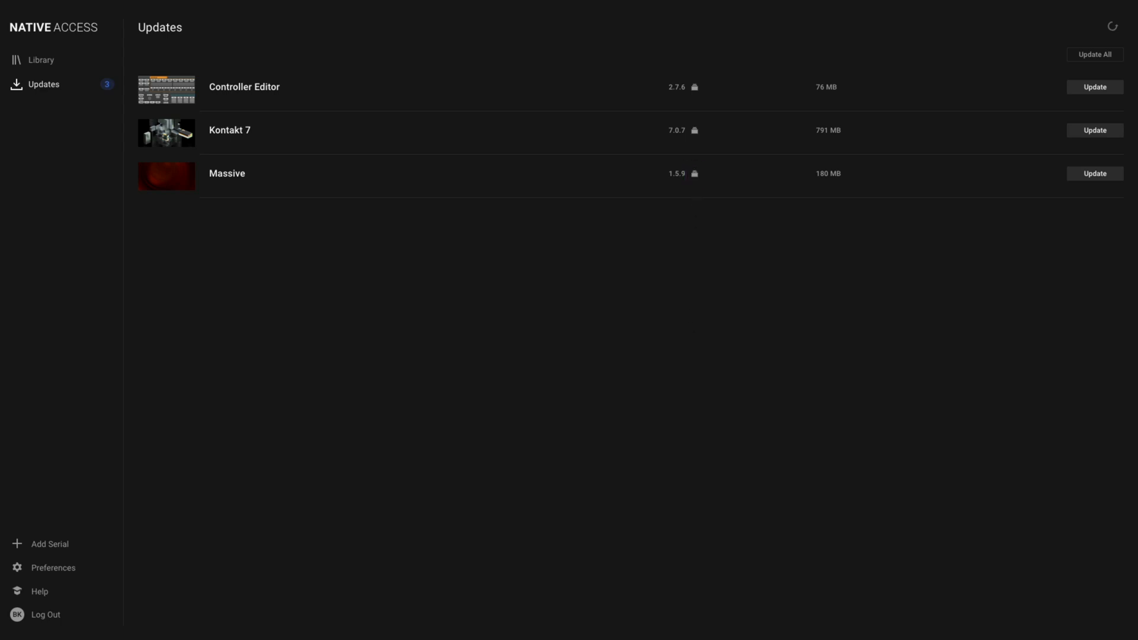
Step: Read the Massive 1.5.9 release notes, close them and return to the Library
left_click(693, 173)
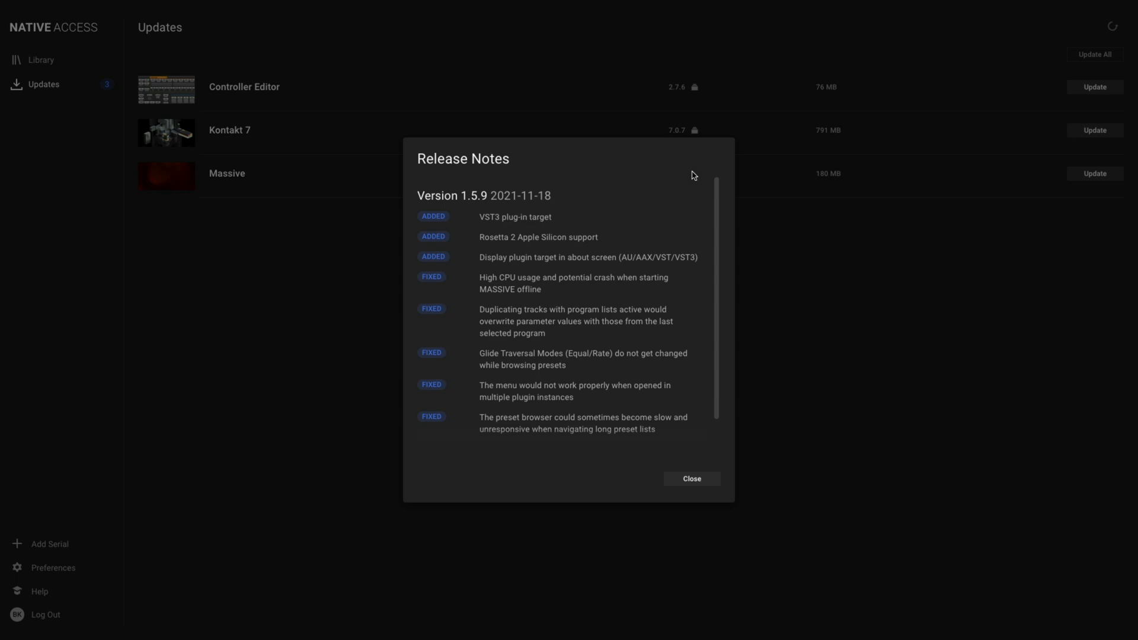
left_click(690, 478)
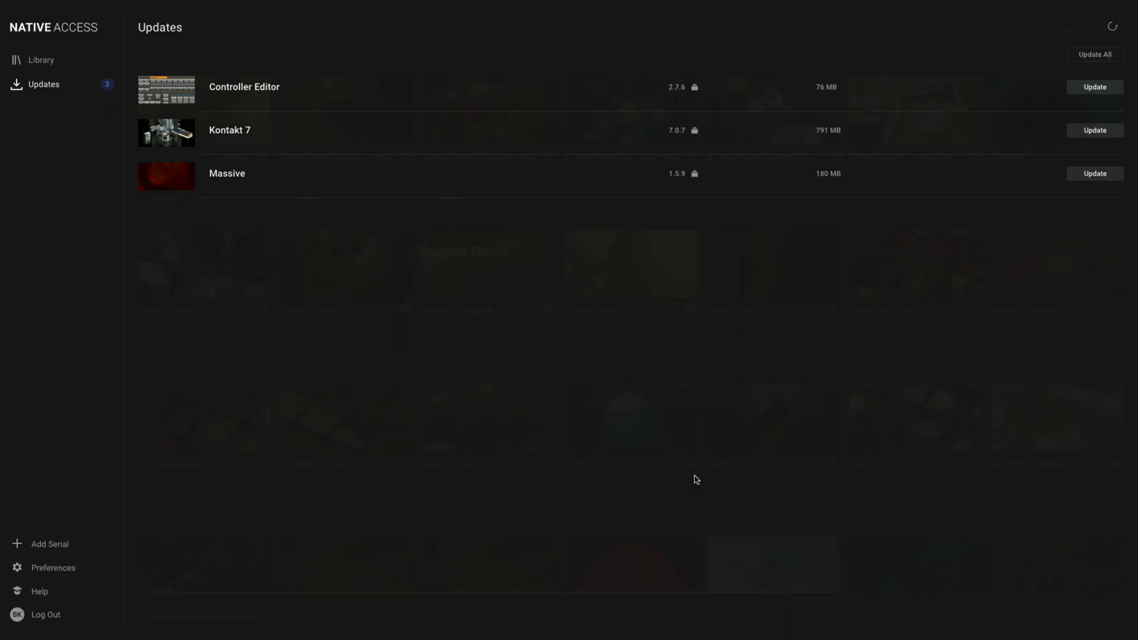
left_click(41, 59)
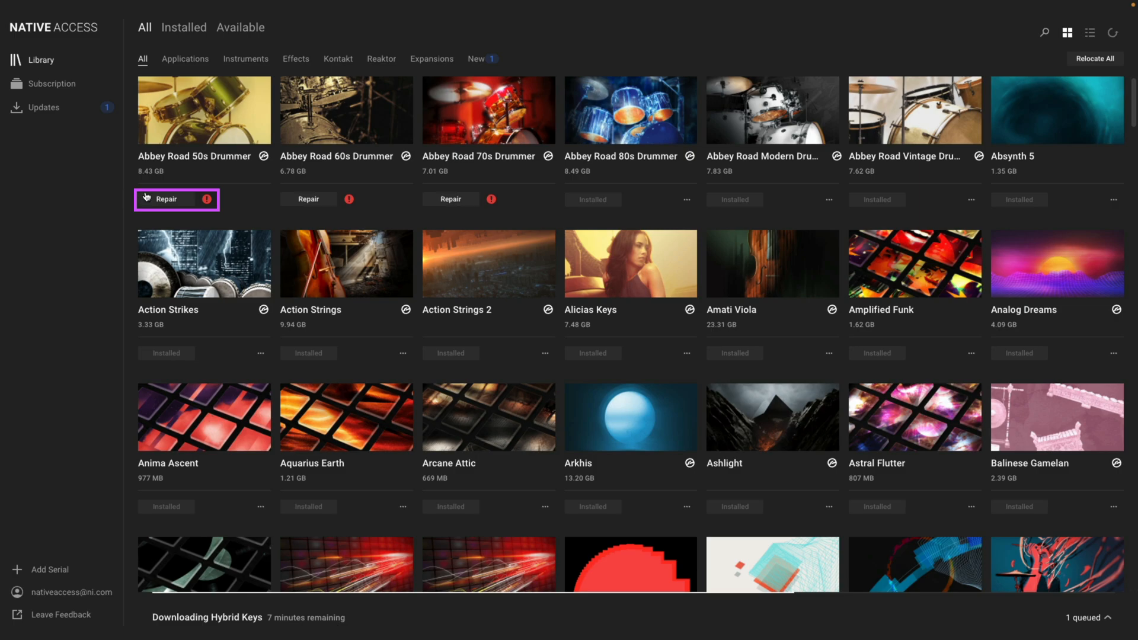
left_click(167, 199)
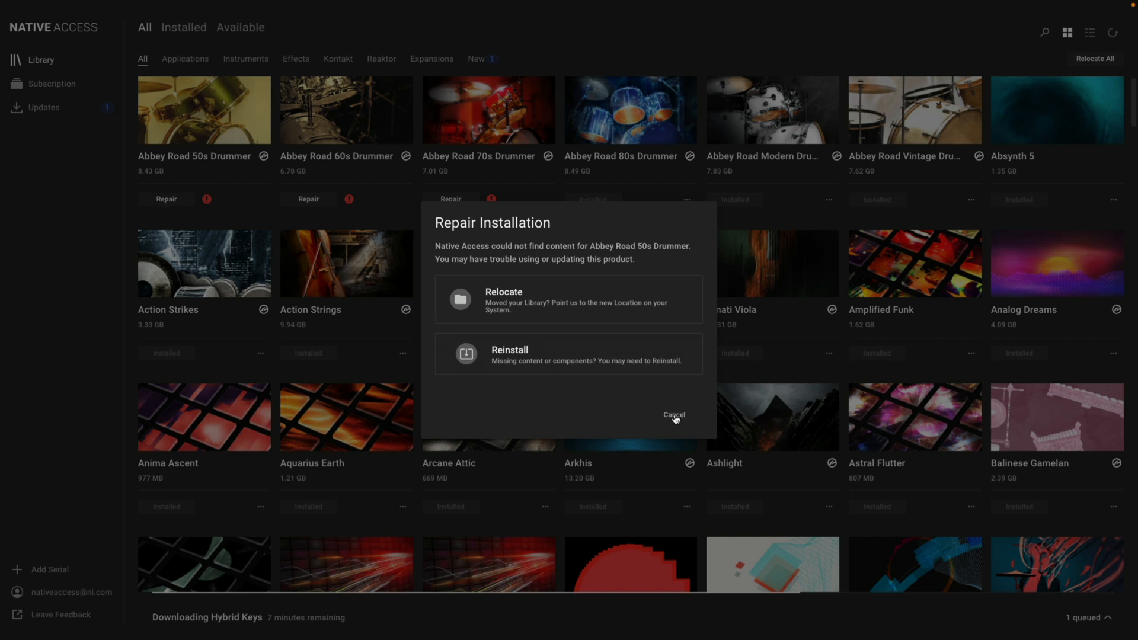
left_click(673, 415)
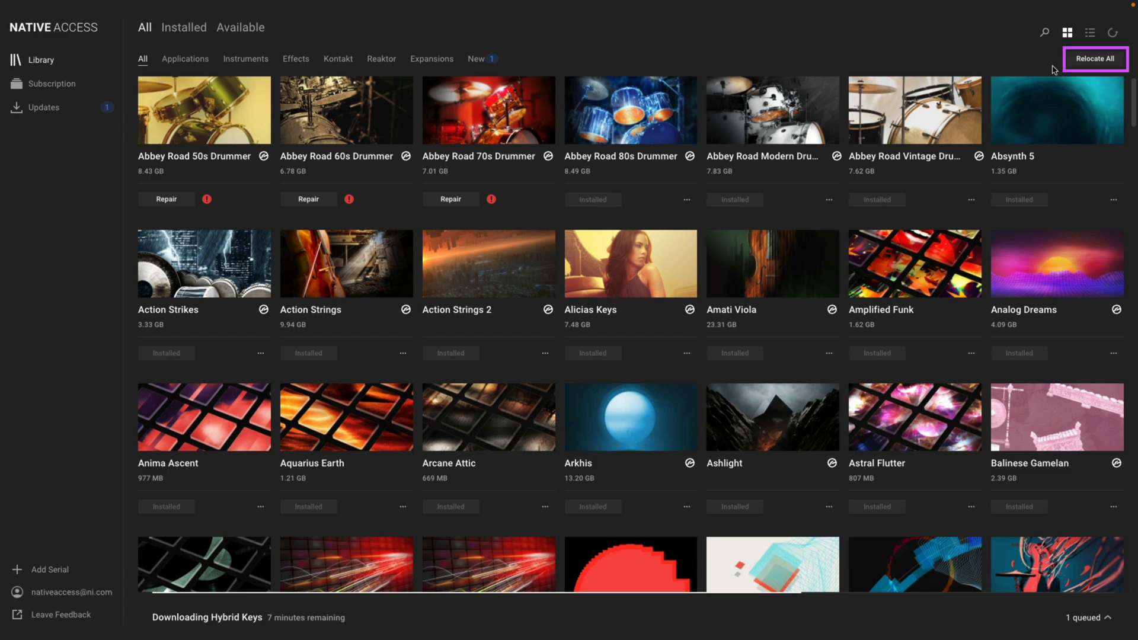
Step: Relocate All missing Abbey Road Drummer libraries to External HD > NI Libraries and confirm
left_click(1095, 60)
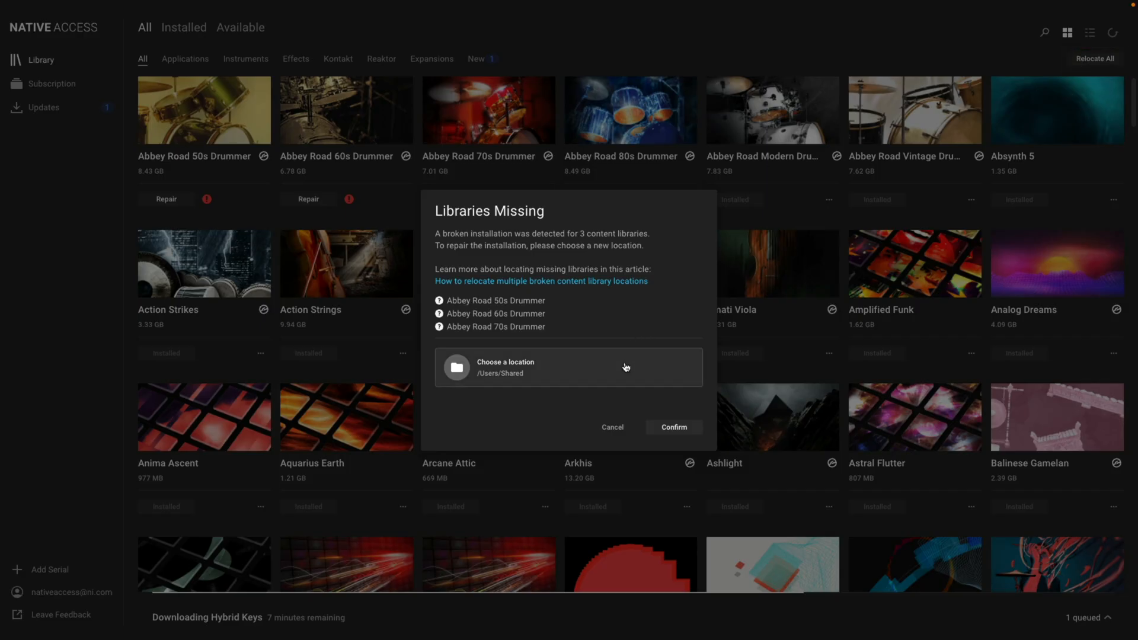
left_click(568, 368)
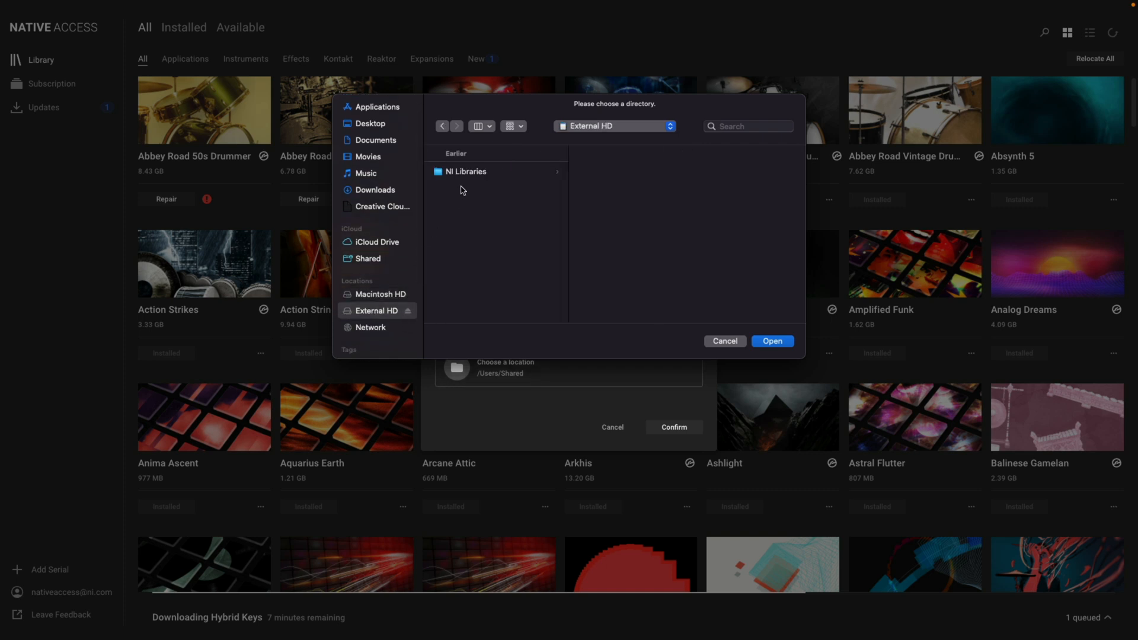
left_click(465, 171)
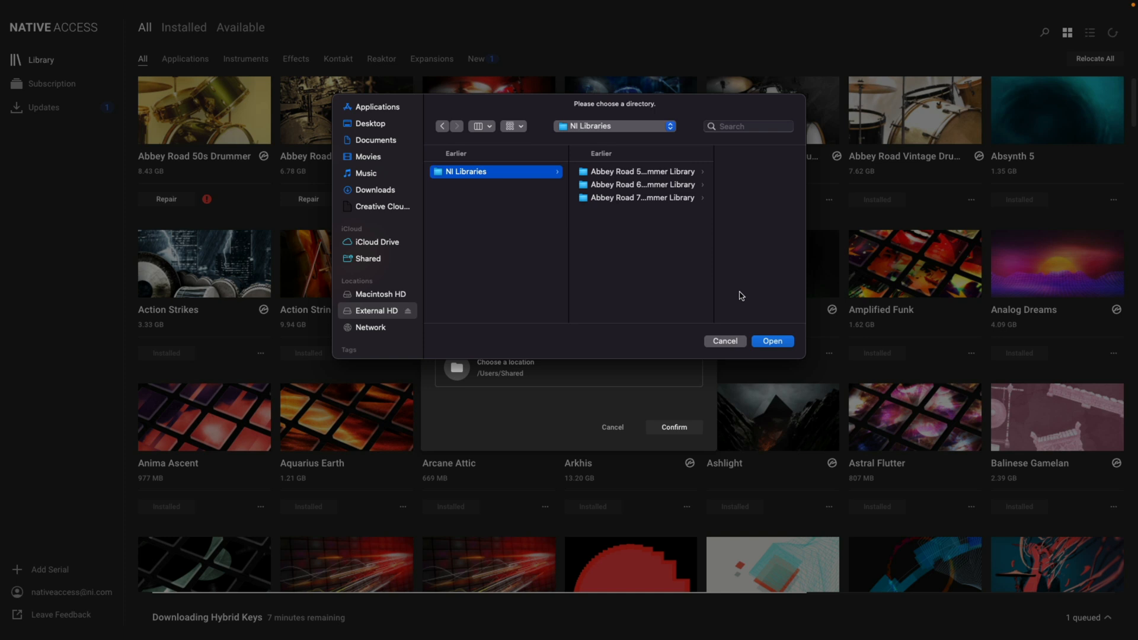
left_click(772, 341)
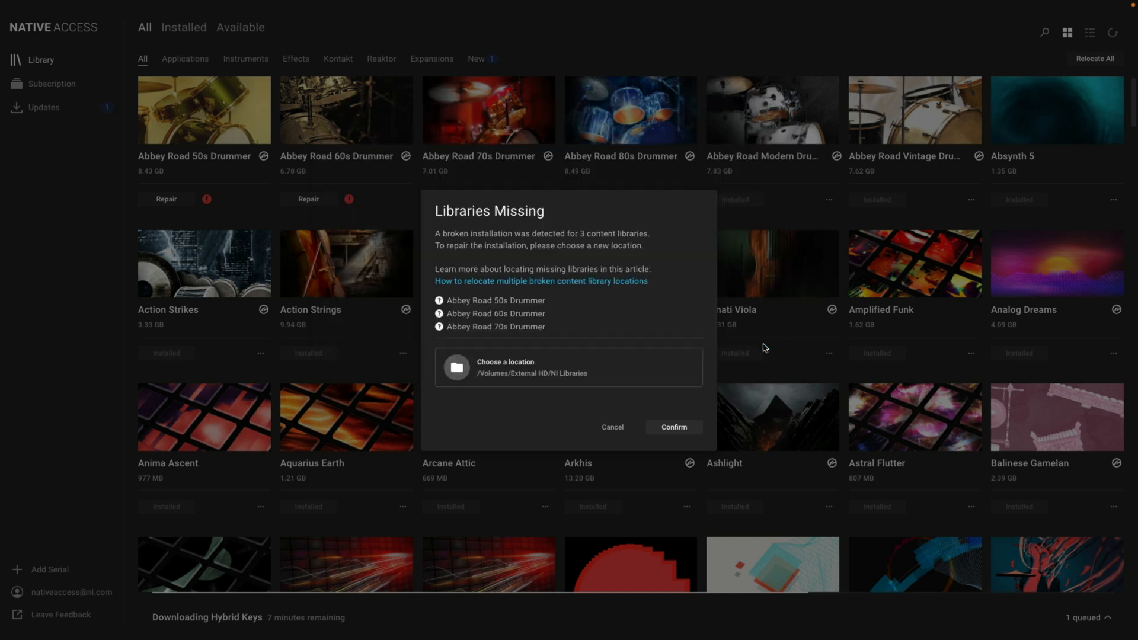
left_click(673, 426)
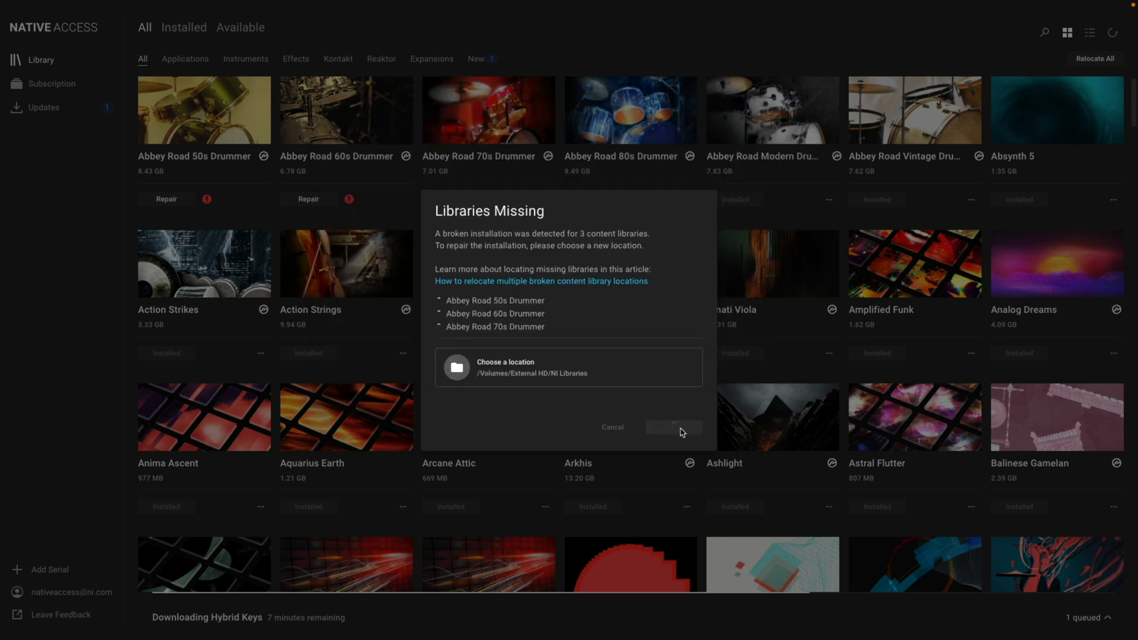
left_click(672, 425)
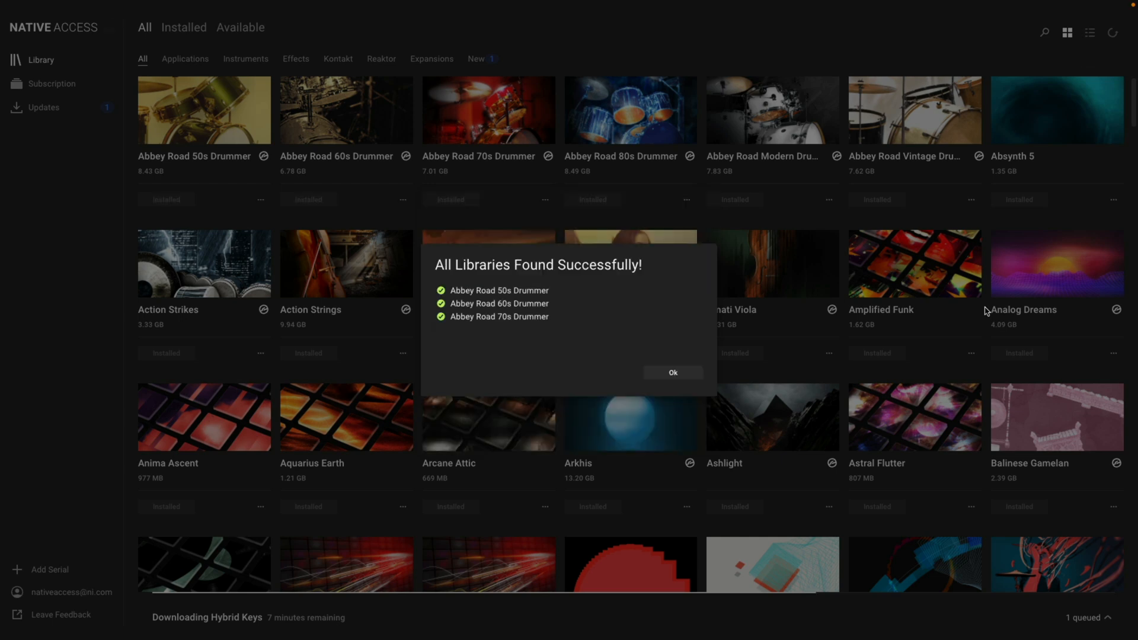